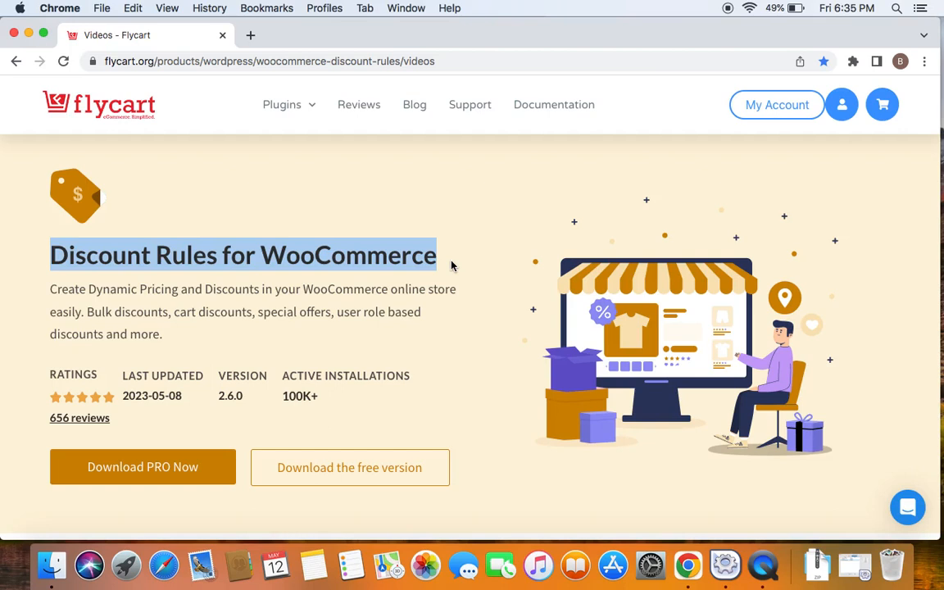
mouse_move(458, 268)
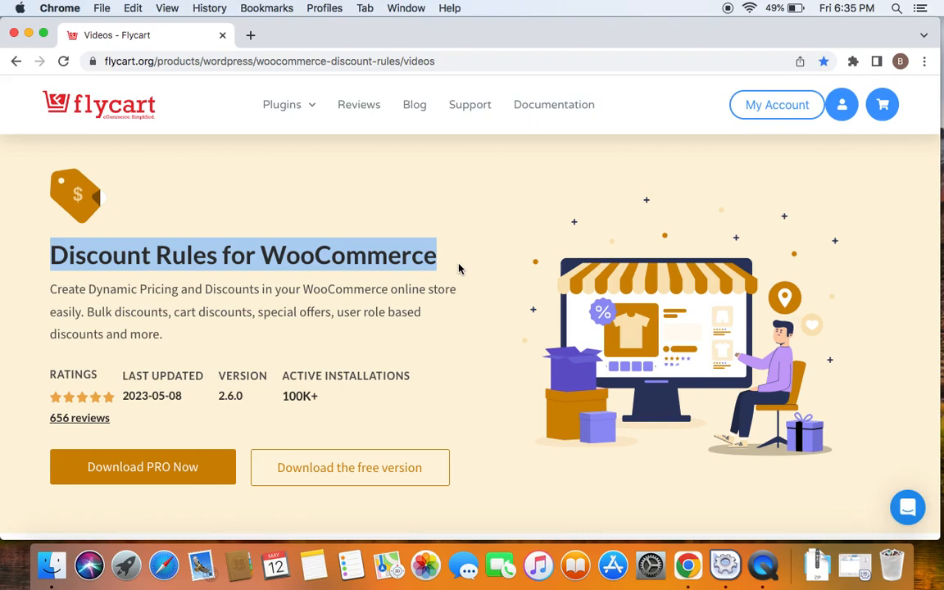
mouse_move(479, 110)
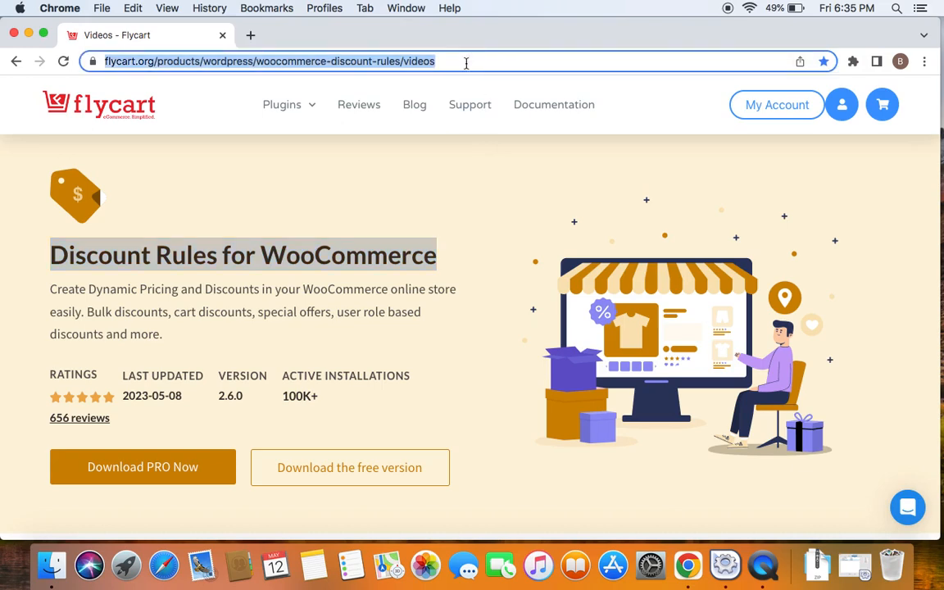
mouse_move(442, 154)
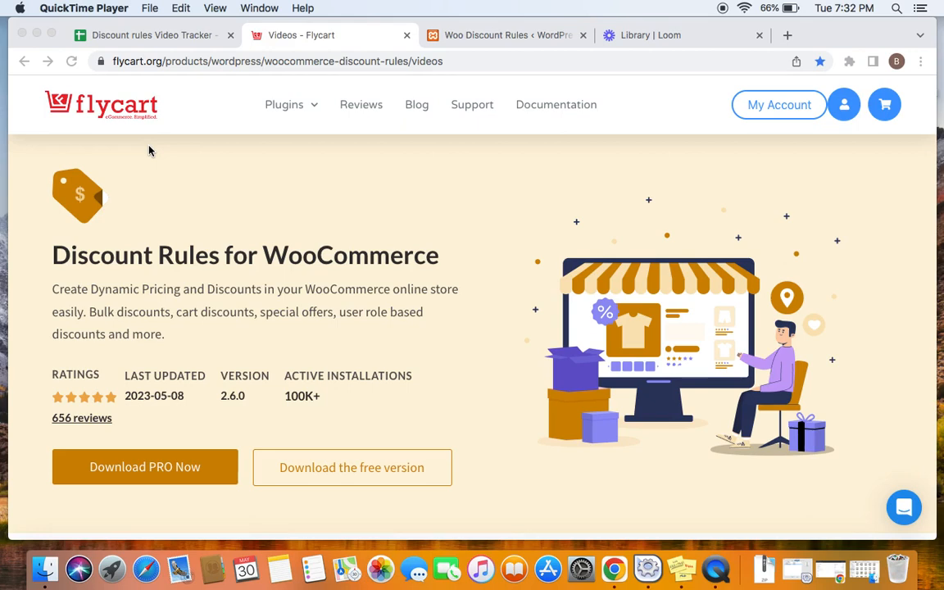
- In Woo Discount Rules, open 'Discount on specific products' for editing
click(499, 35)
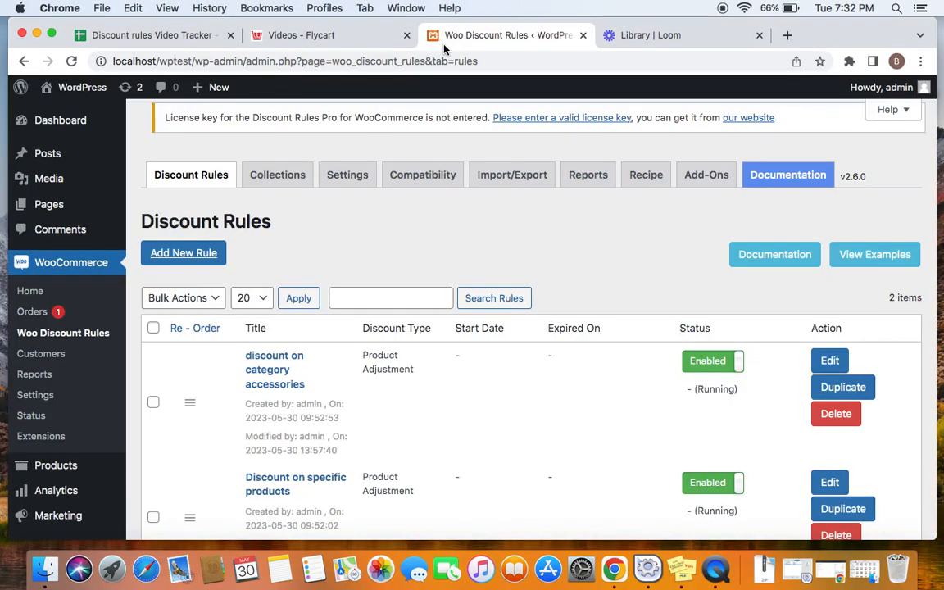
mouse_move(63, 333)
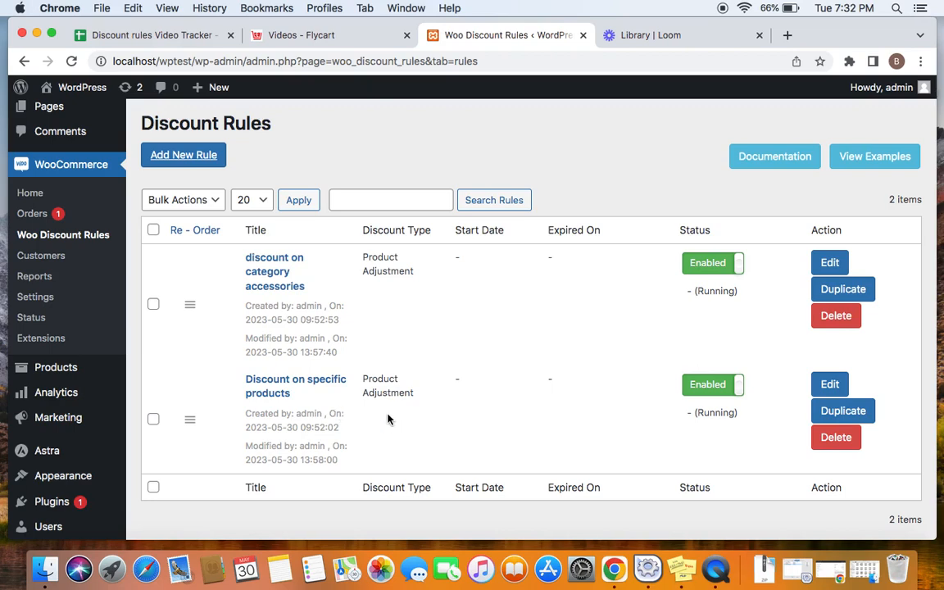
click(829, 384)
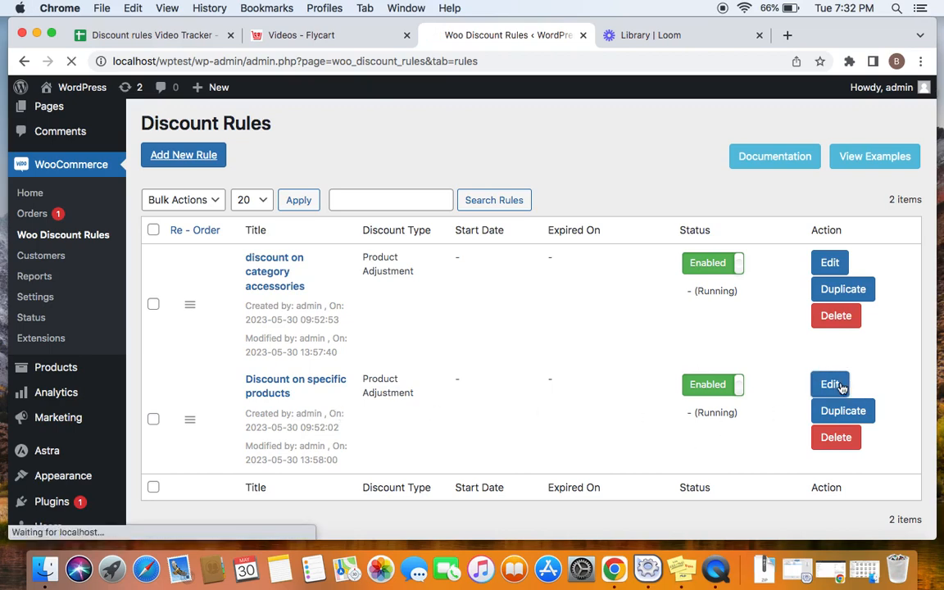
- Change the rule's percentage discount from 2 to 20, then save and close
click(830, 384)
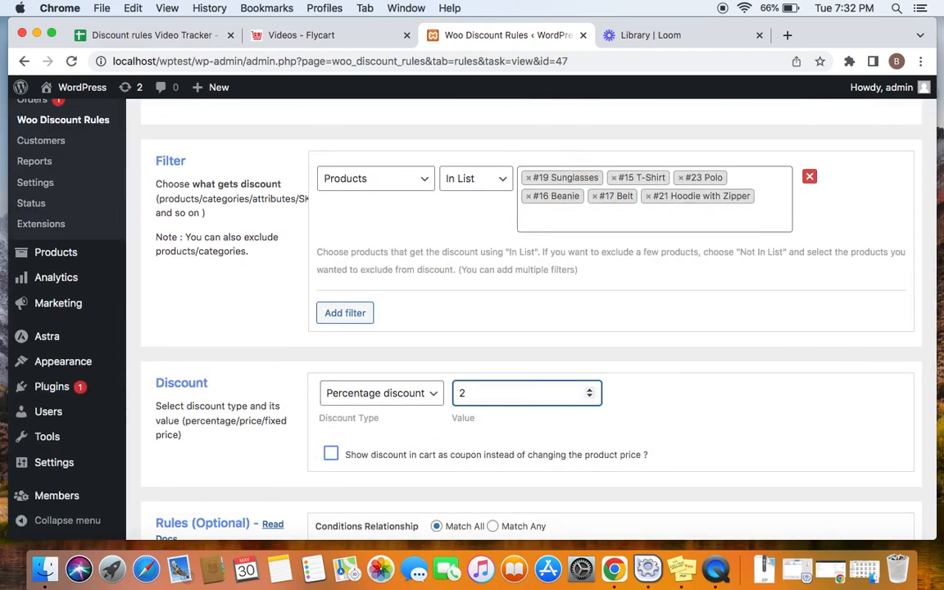
text(0)
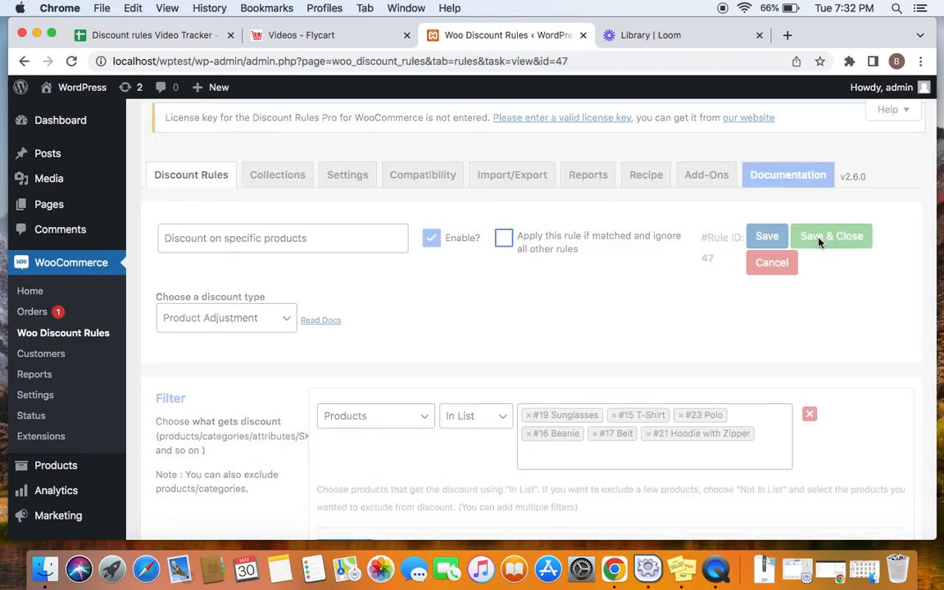
click(830, 236)
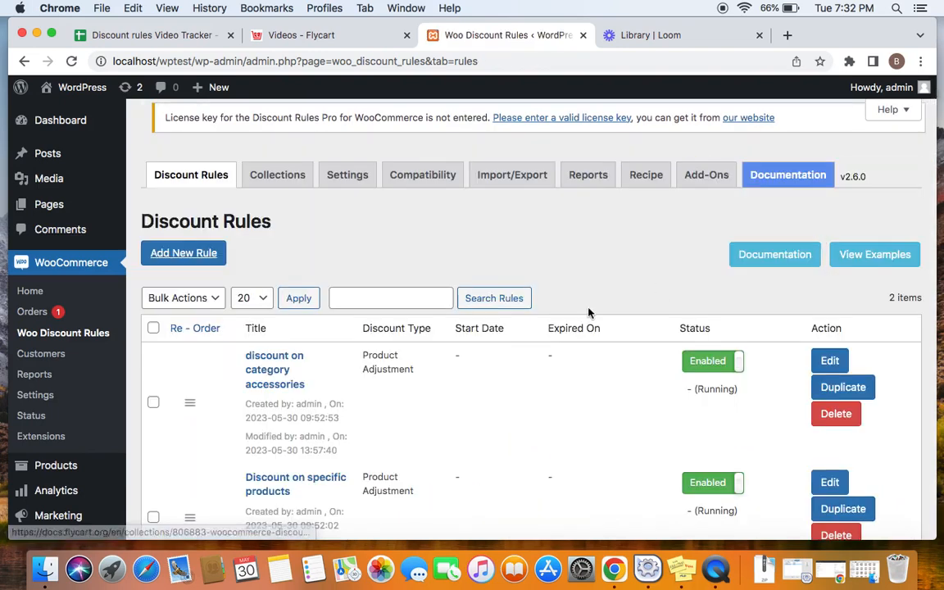
mouse_move(440, 412)
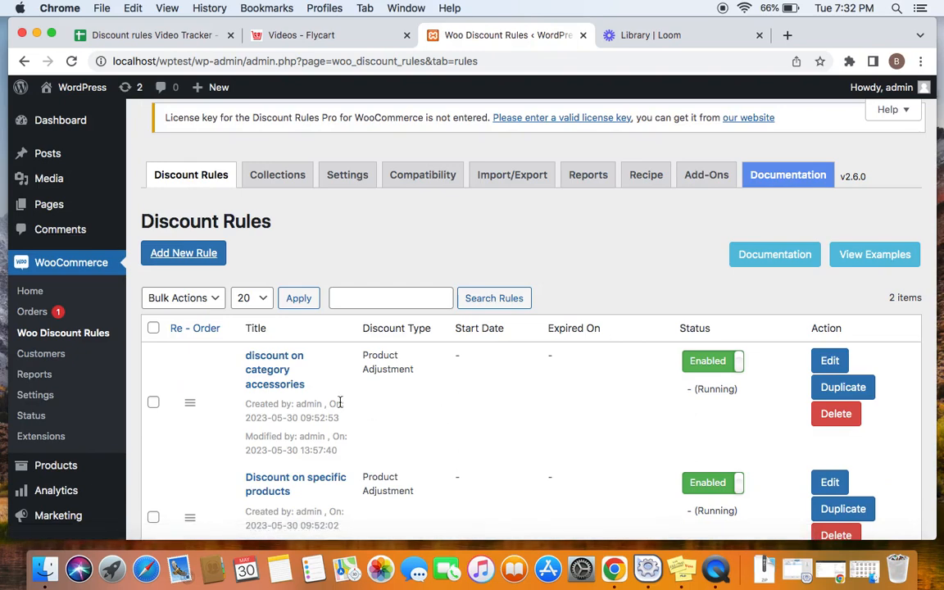
mouse_move(367, 384)
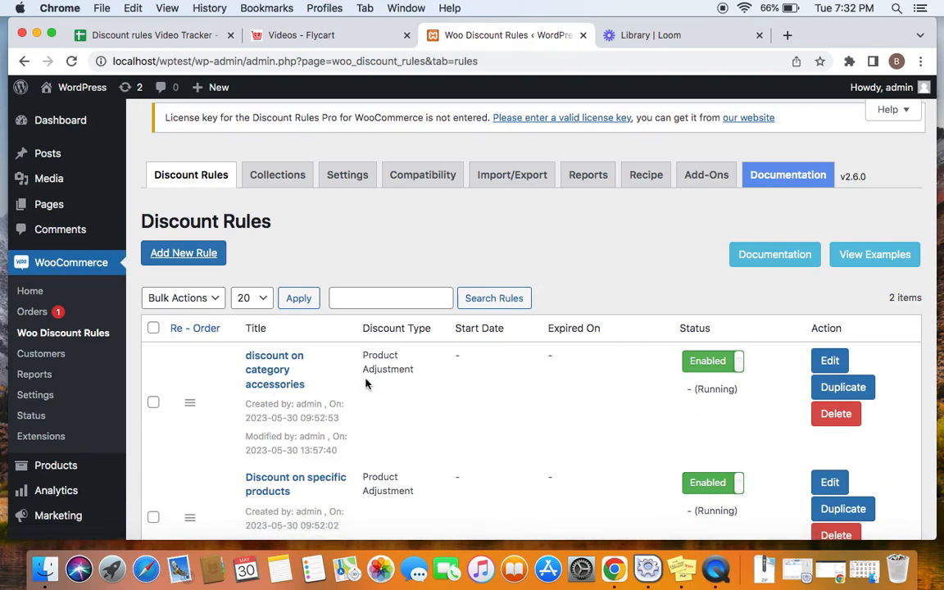
mouse_move(867, 379)
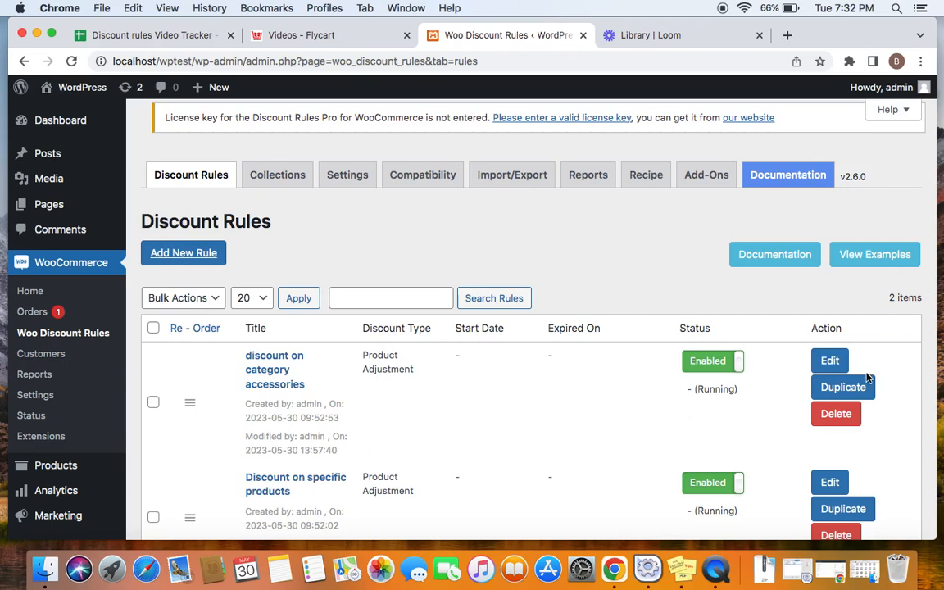
scroll(down, 3)
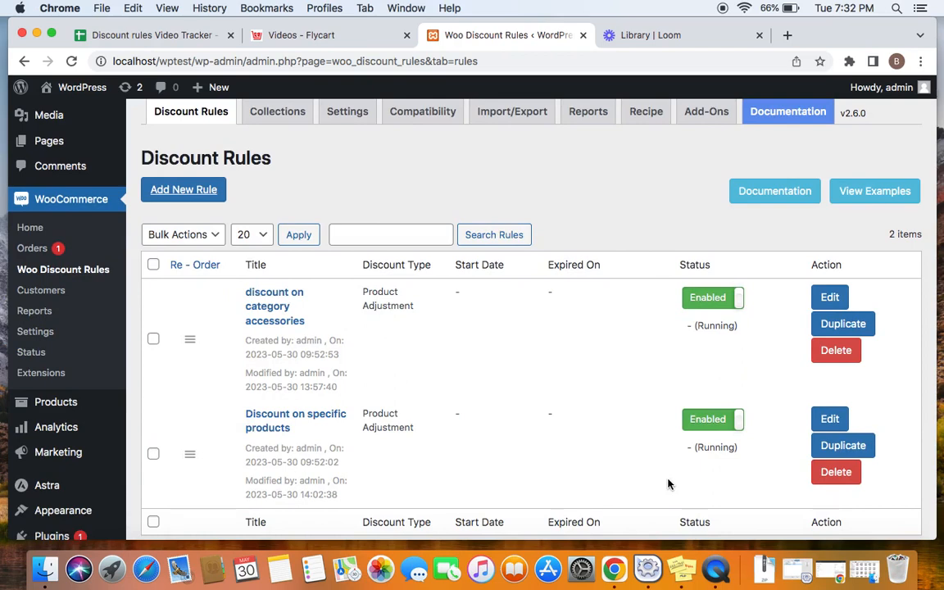
mouse_move(485, 423)
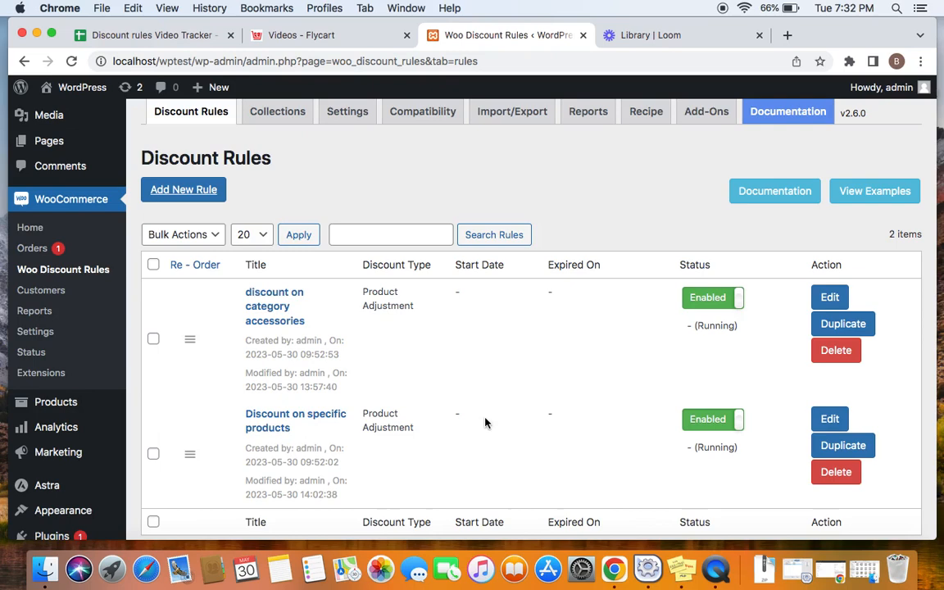
mouse_move(424, 456)
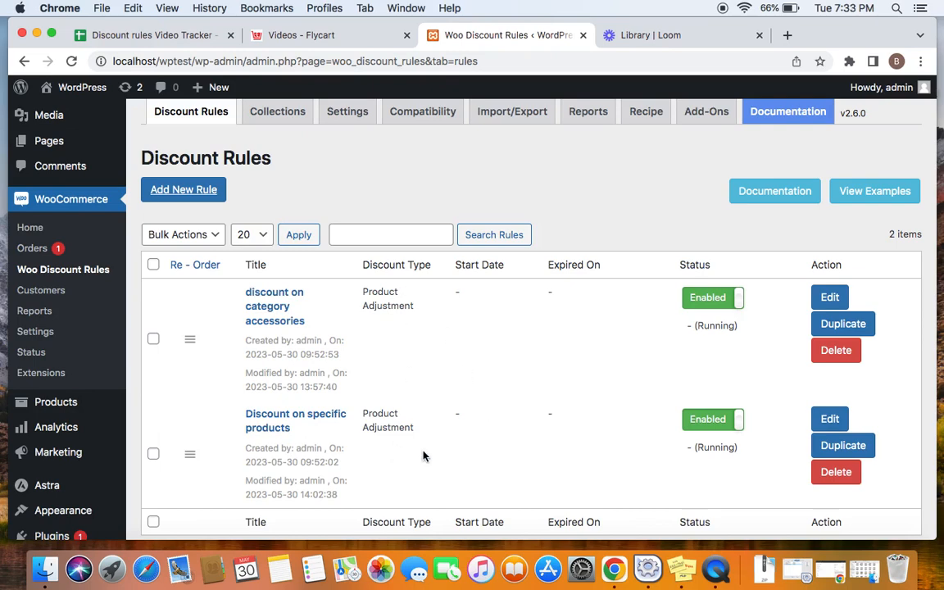
mouse_move(442, 376)
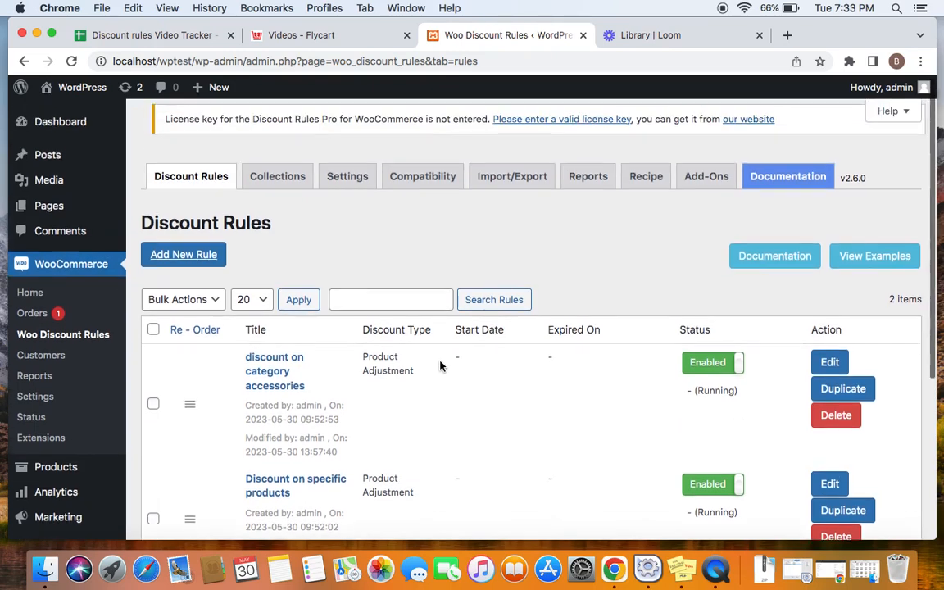
- Open the Woo Discount Rules Settings and scroll to the On-Sale page section
click(348, 175)
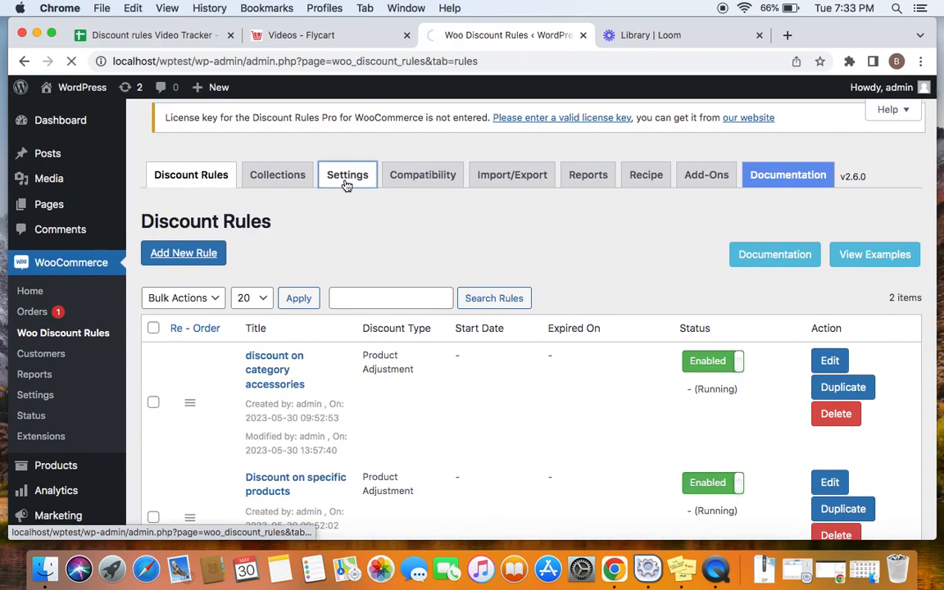
click(347, 174)
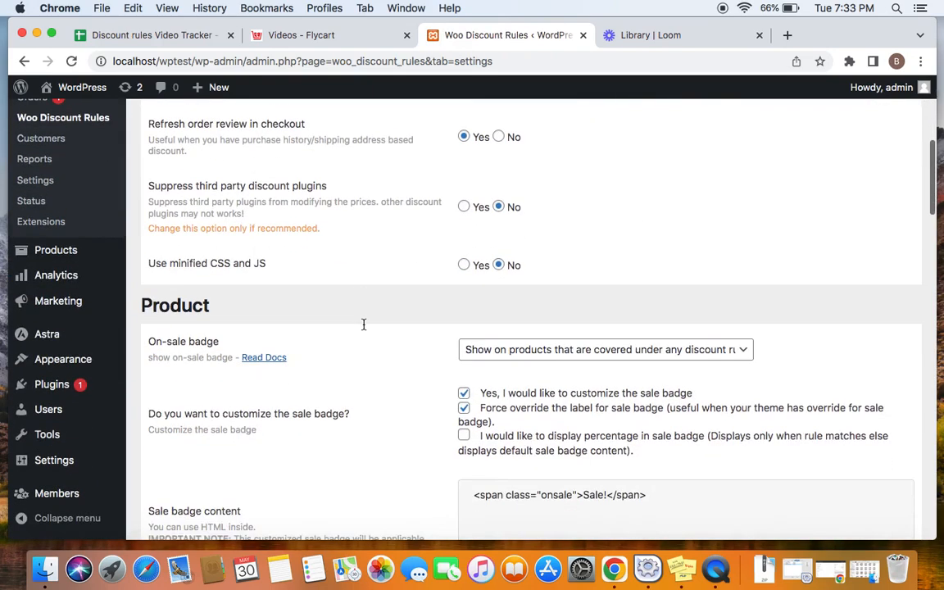
scroll(down, 3)
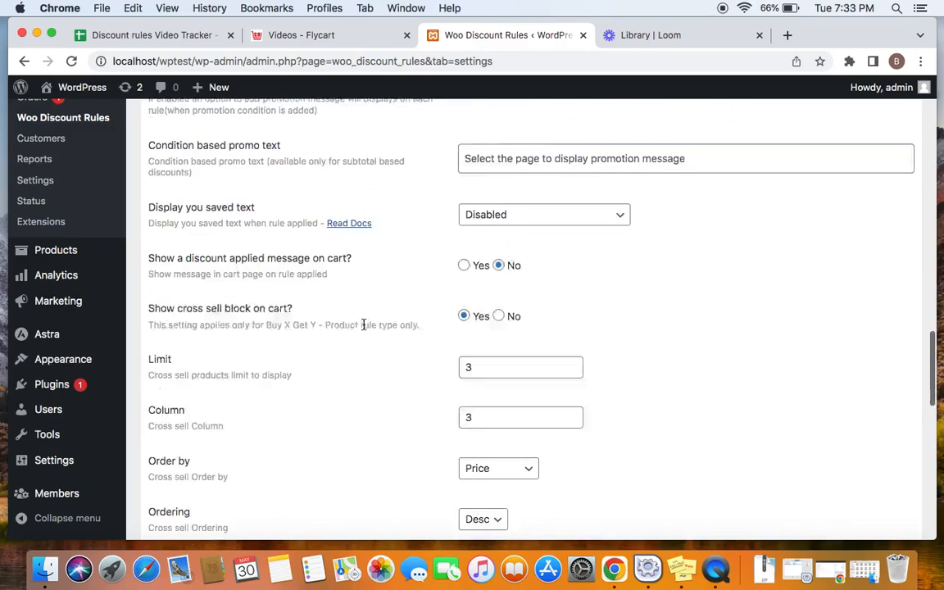
scroll(down, 3)
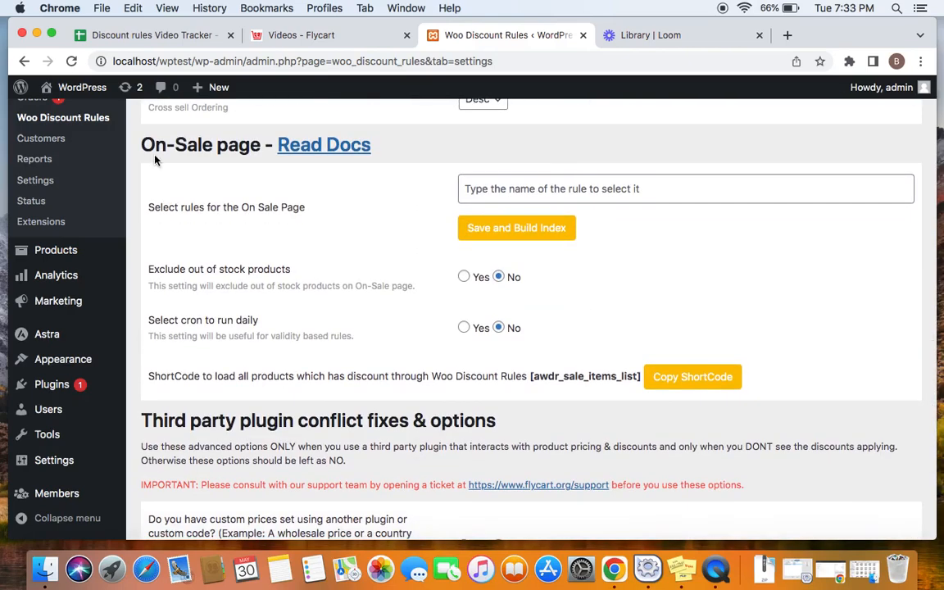
double_click(201, 144)
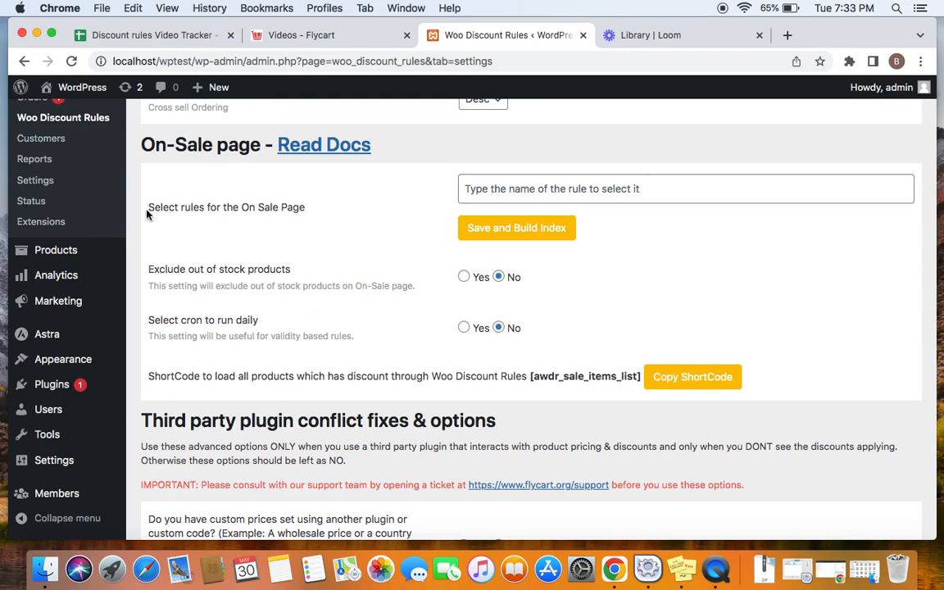
mouse_move(526, 203)
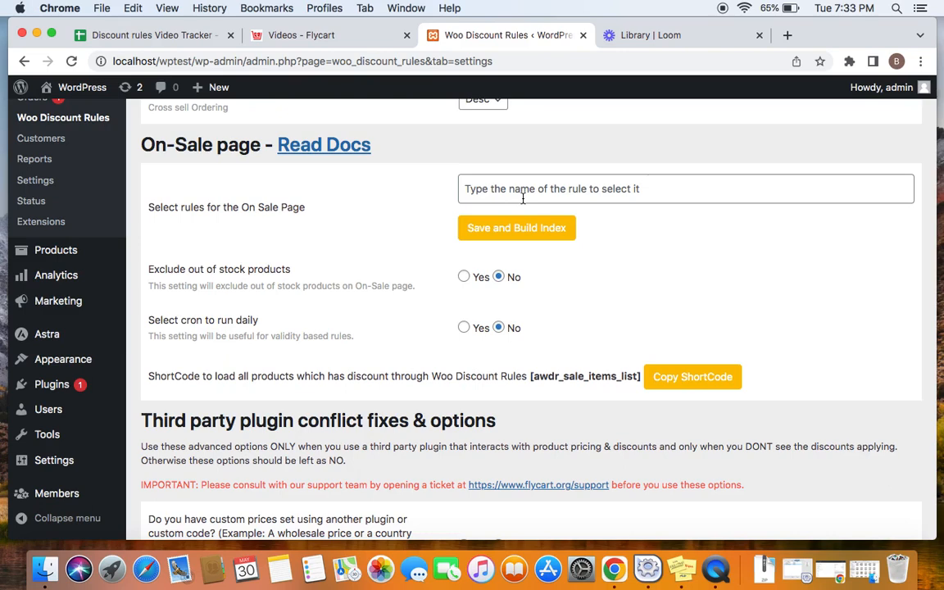
- Select 'All active rules' in the 'Select rules for the On Sale Page' field
click(531, 188)
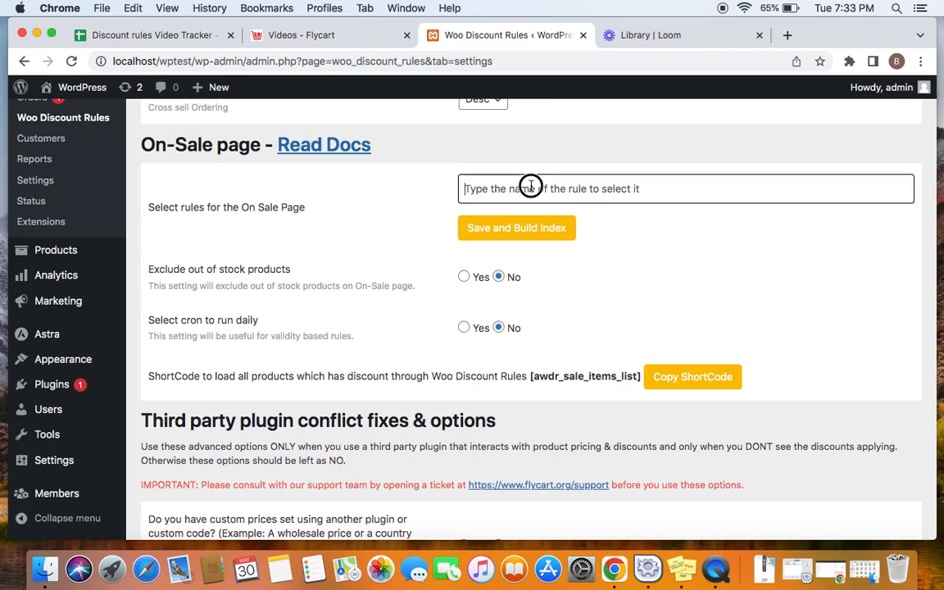
click(685, 189)
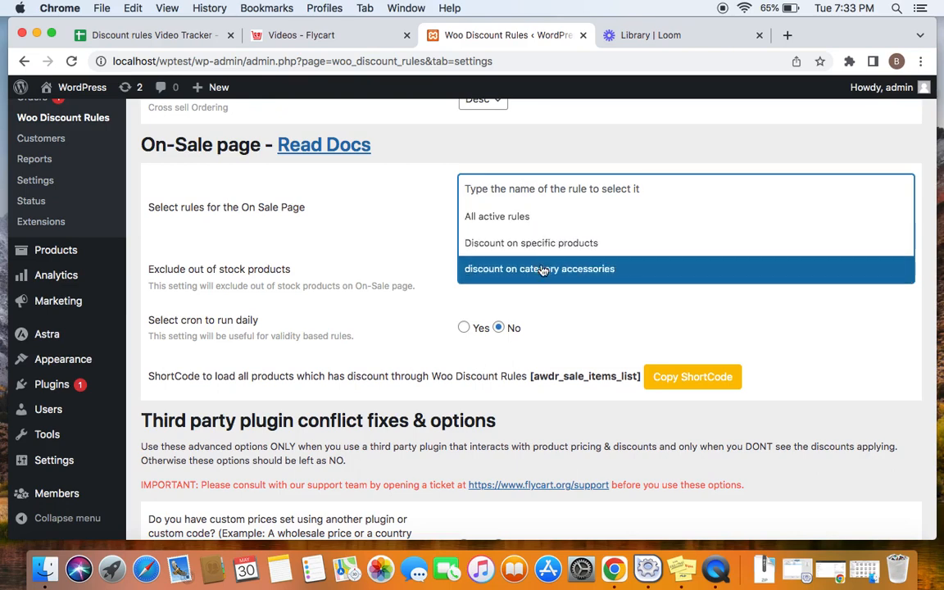
click(497, 215)
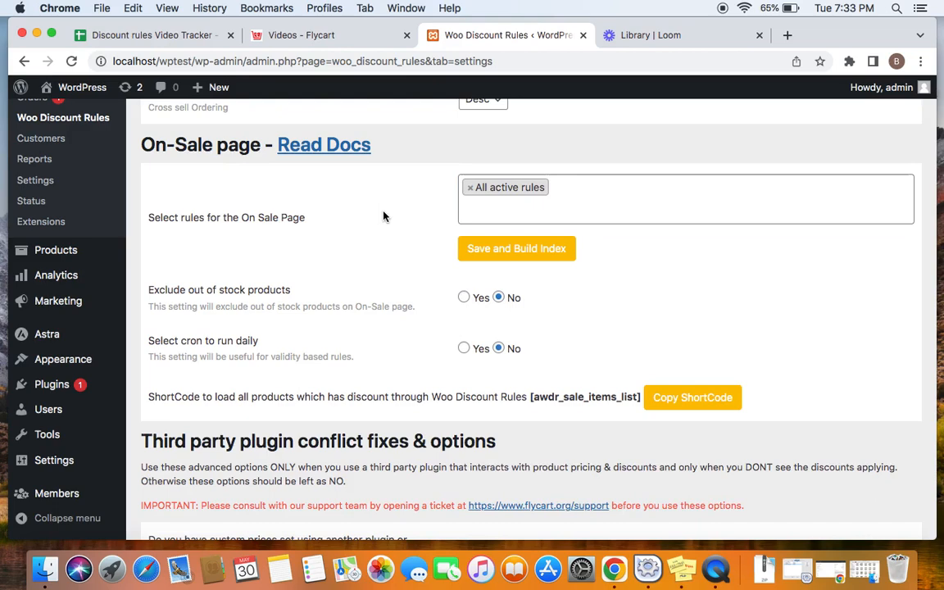
mouse_move(373, 219)
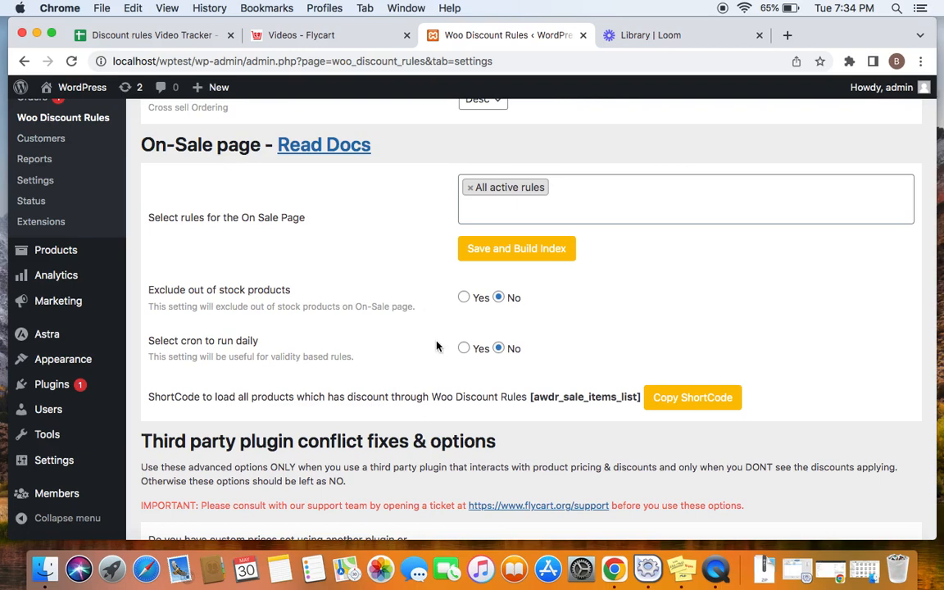
mouse_move(262, 354)
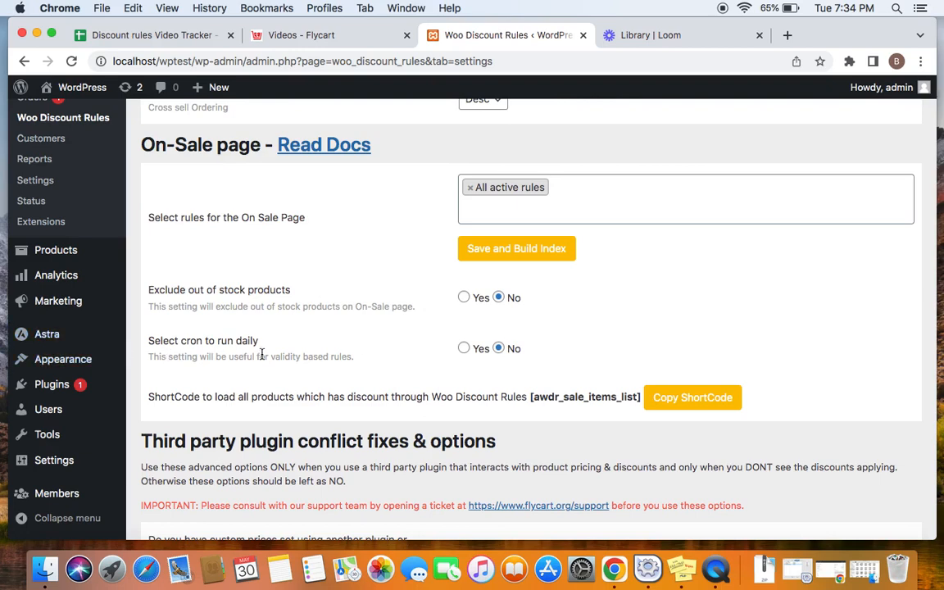
mouse_move(365, 375)
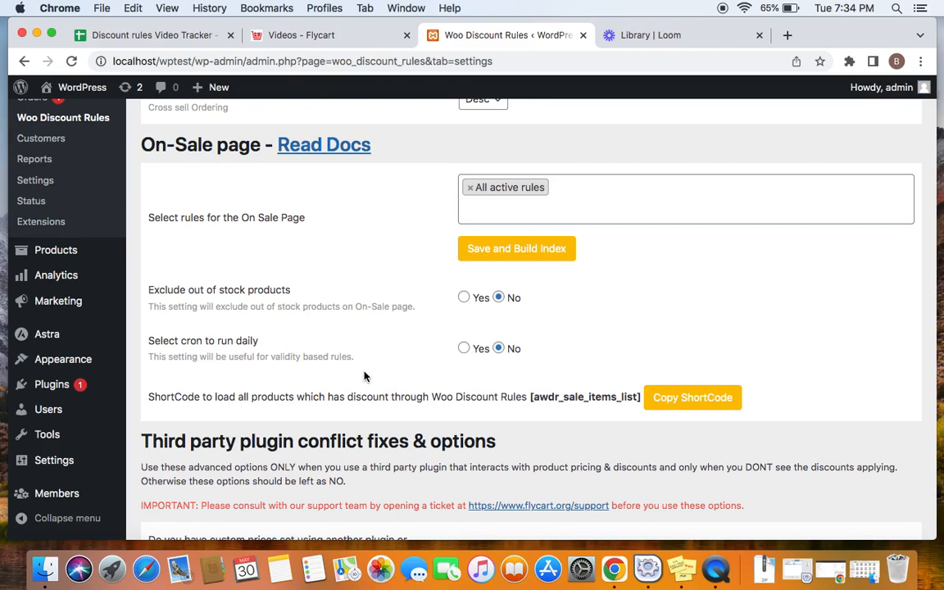
mouse_move(457, 375)
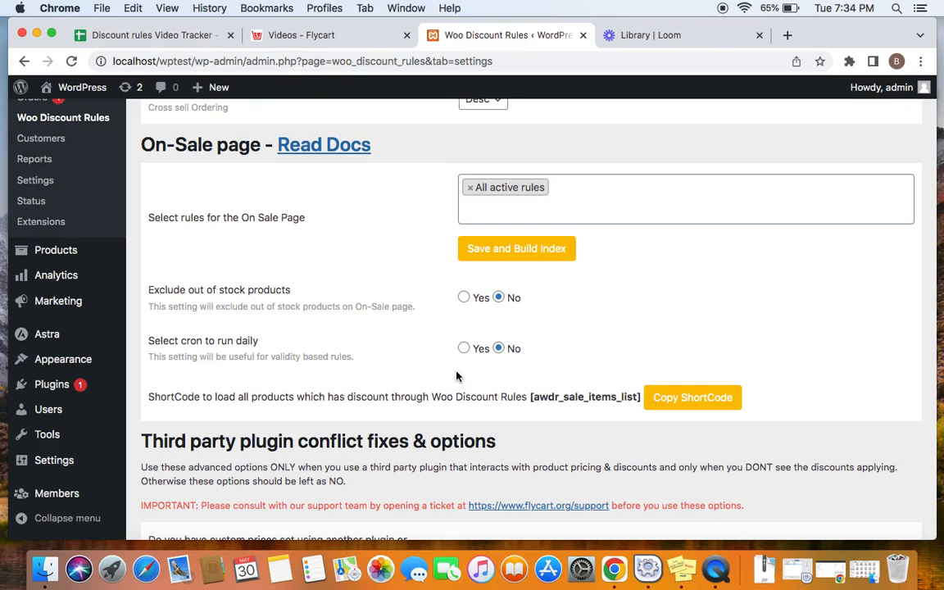
mouse_move(457, 375)
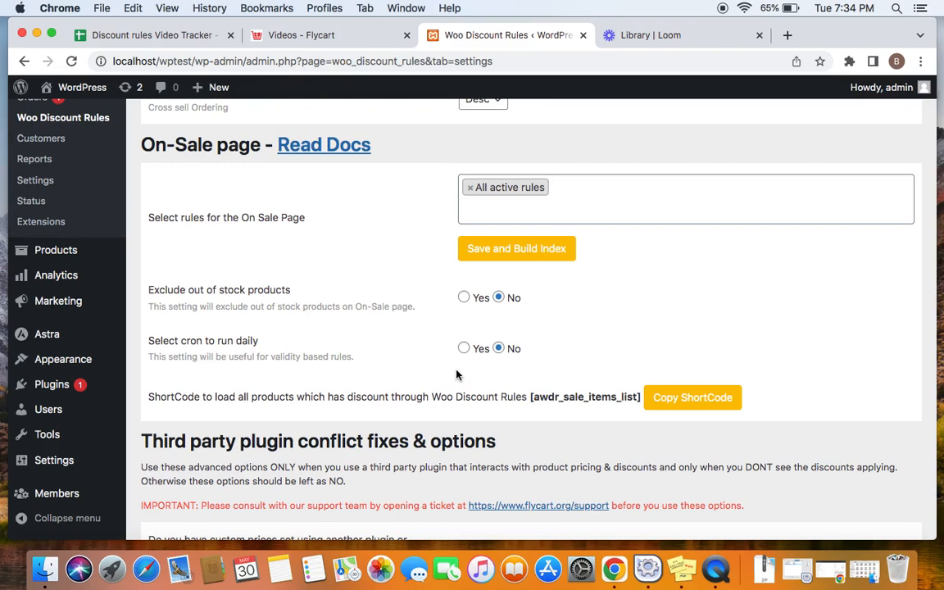
mouse_move(326, 367)
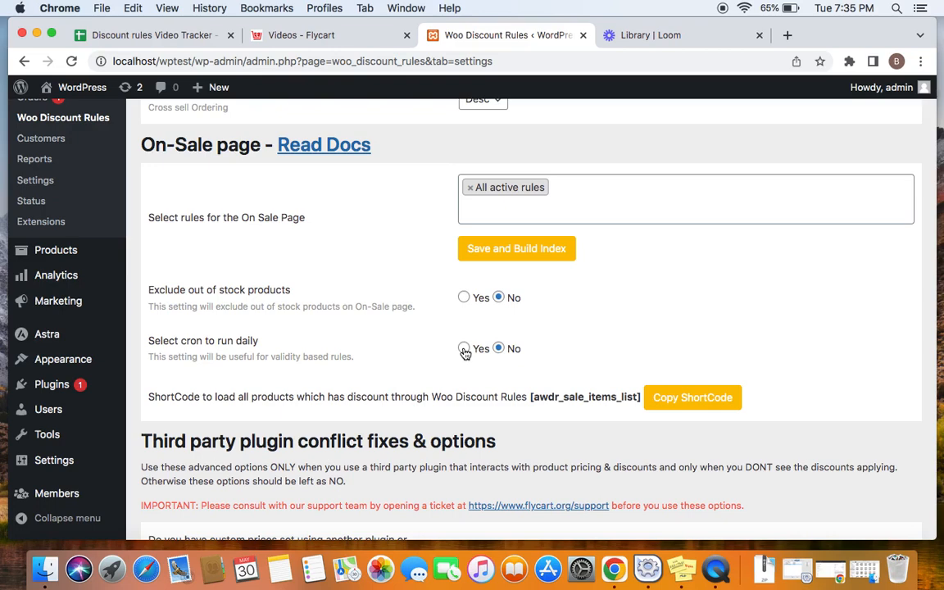
mouse_move(691, 387)
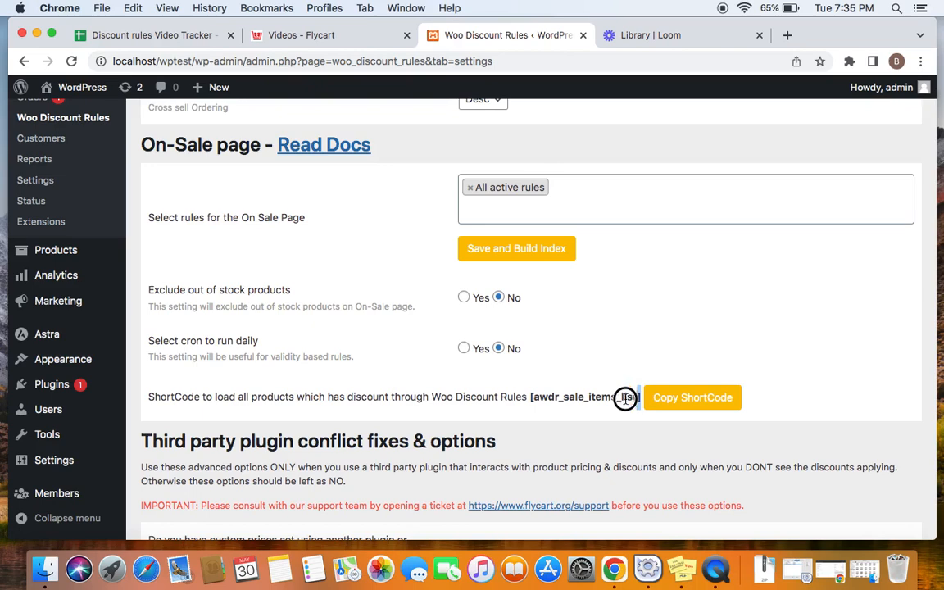
- Select and copy the [awdr_sale_items_list] shortcode
double_click(584, 397)
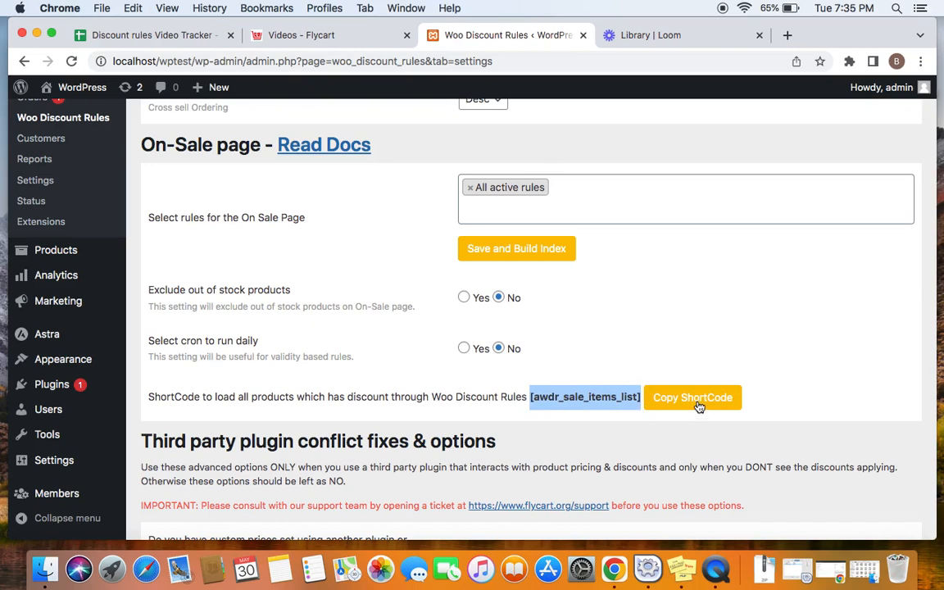
click(692, 397)
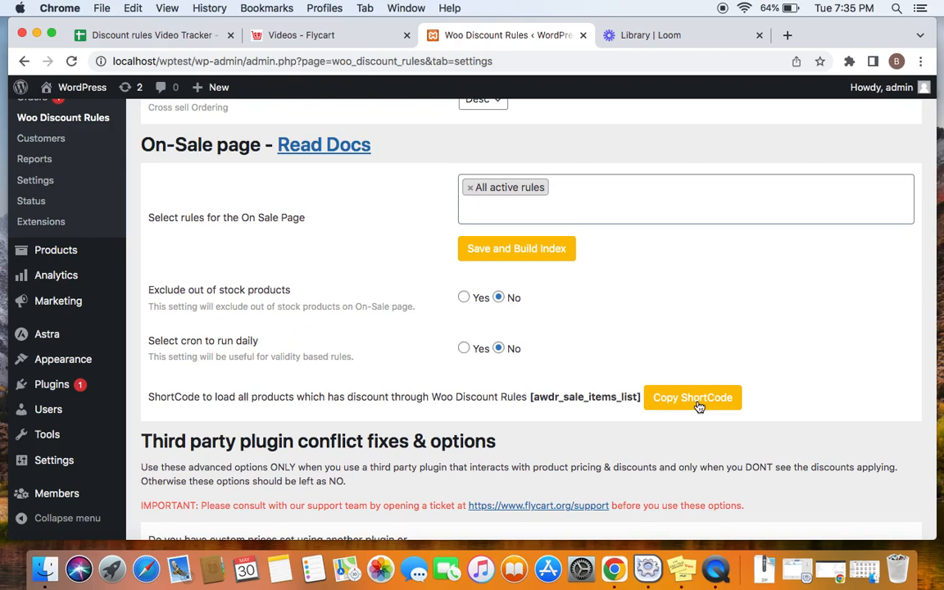
mouse_move(79, 212)
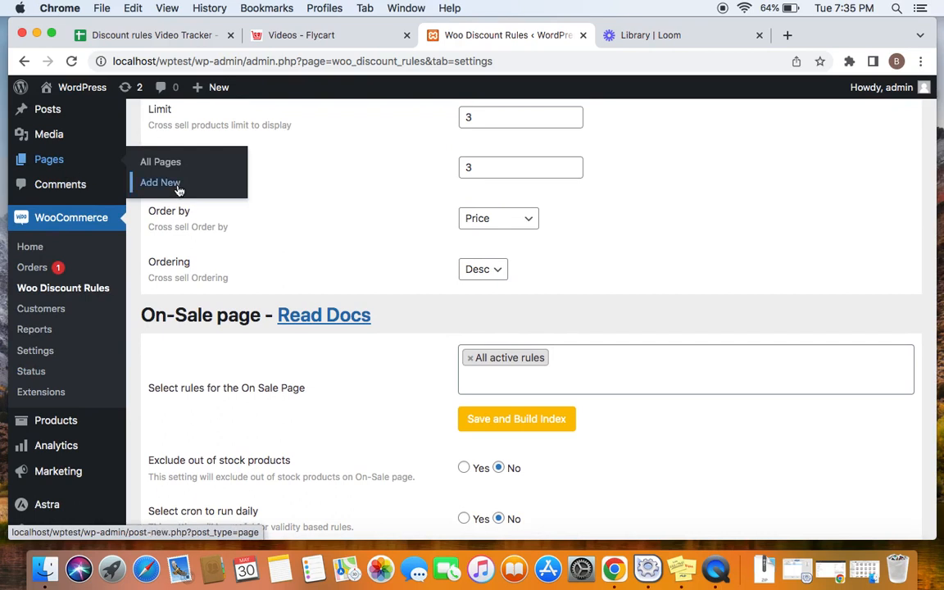
- Add a new WordPress page titled 'Sale Page'
click(159, 182)
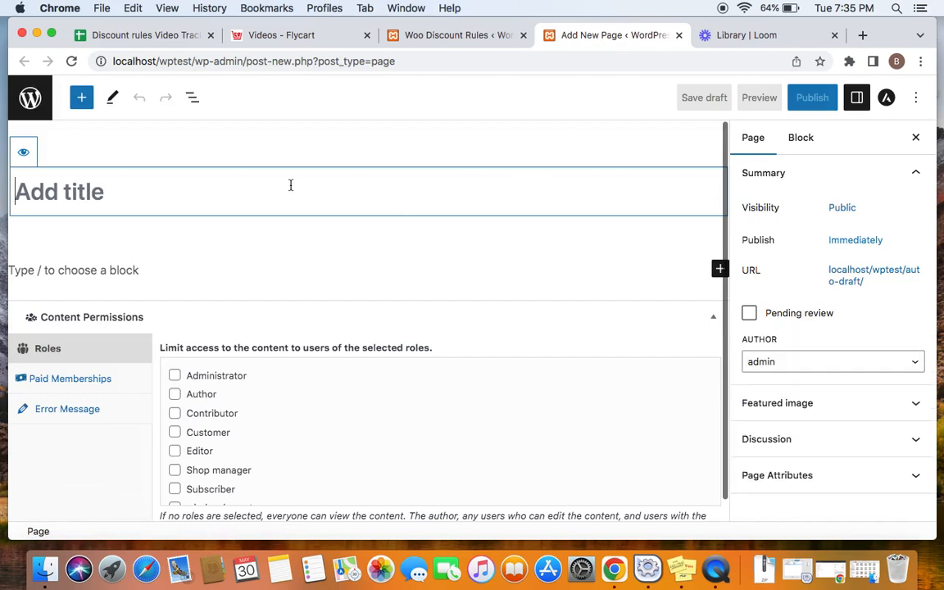
mouse_move(381, 201)
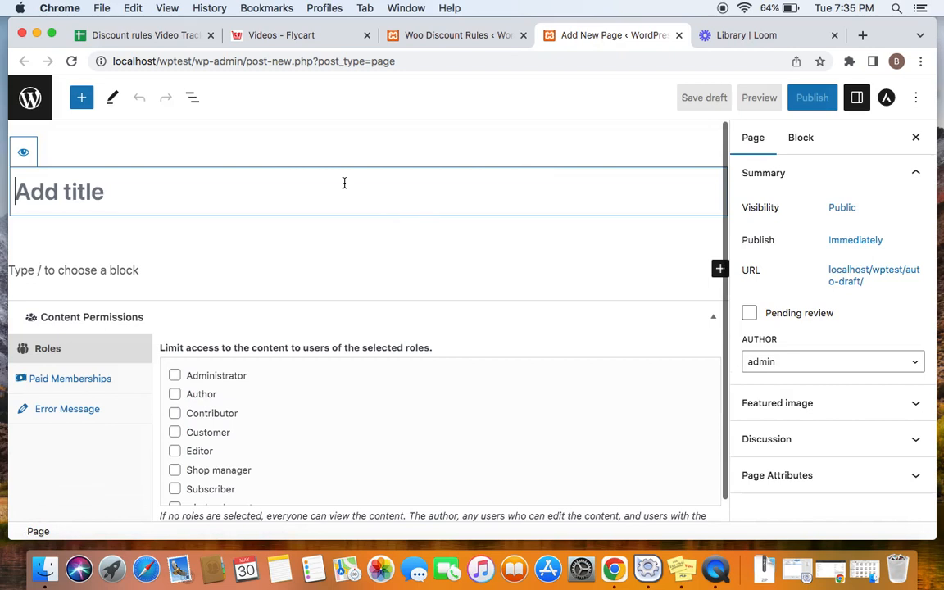
text(Sale P)
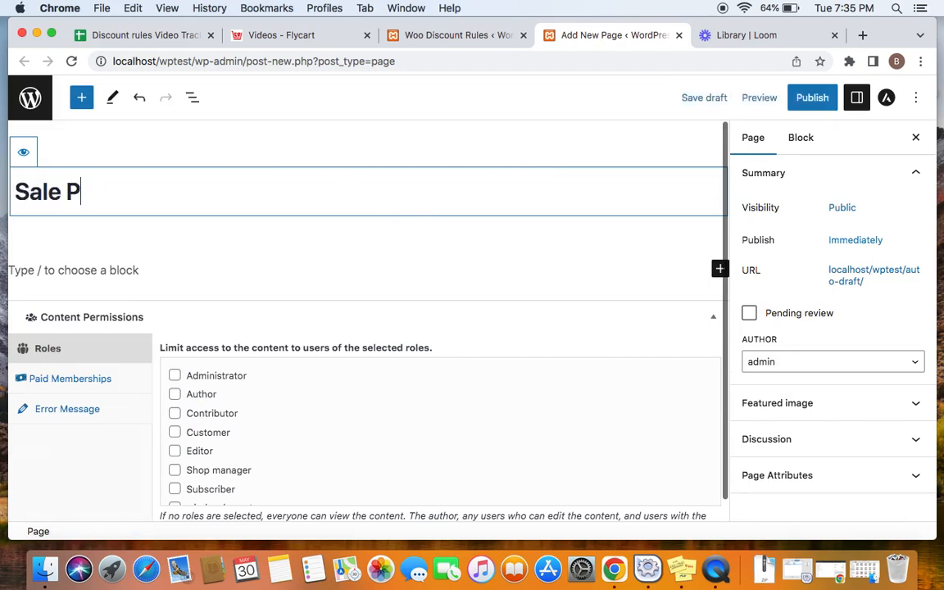
text(age)
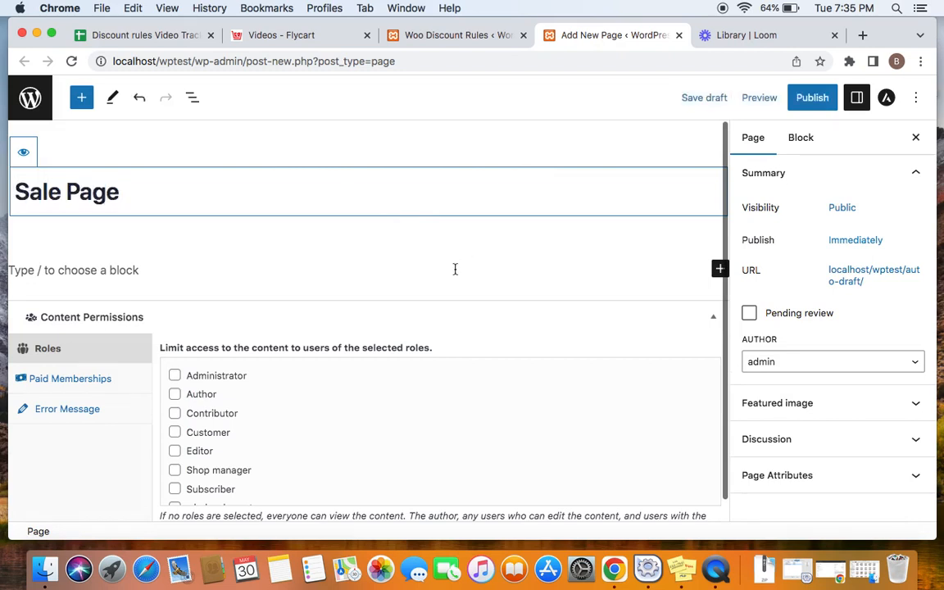
scroll(down, 3)
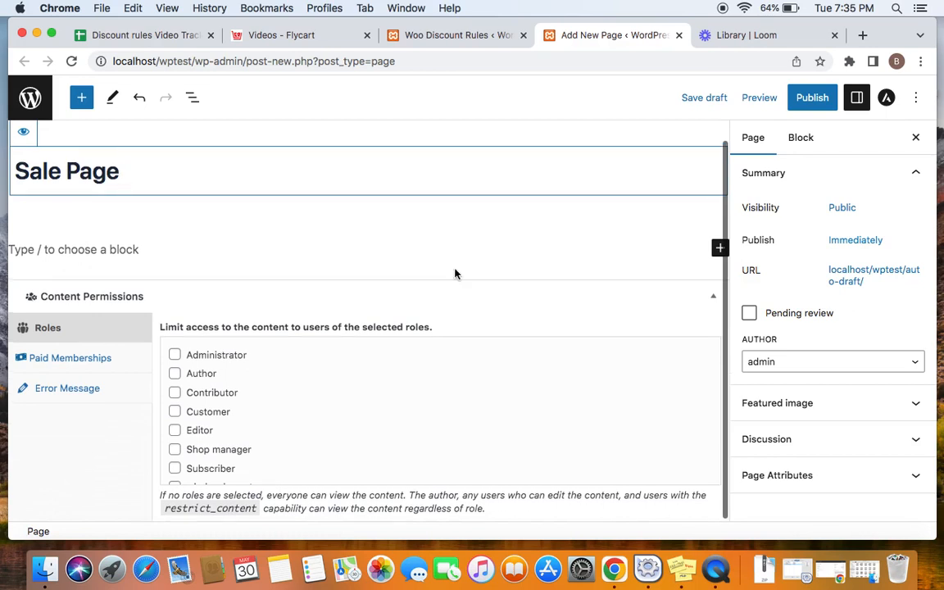
- Add an [awdr_sale_items_list] shortcode block below the title and publish the page
click(365, 248)
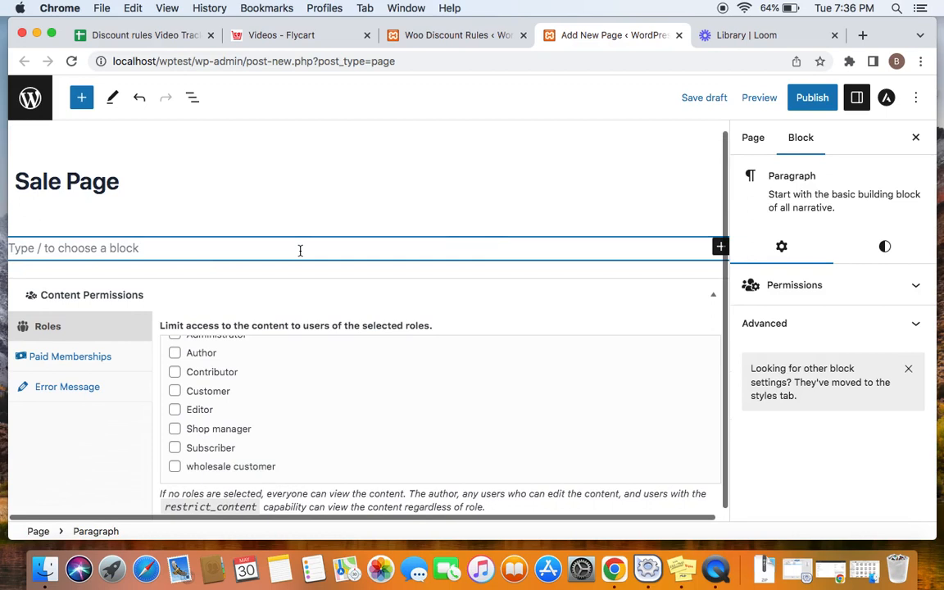
text([awdr_sale_items_list])
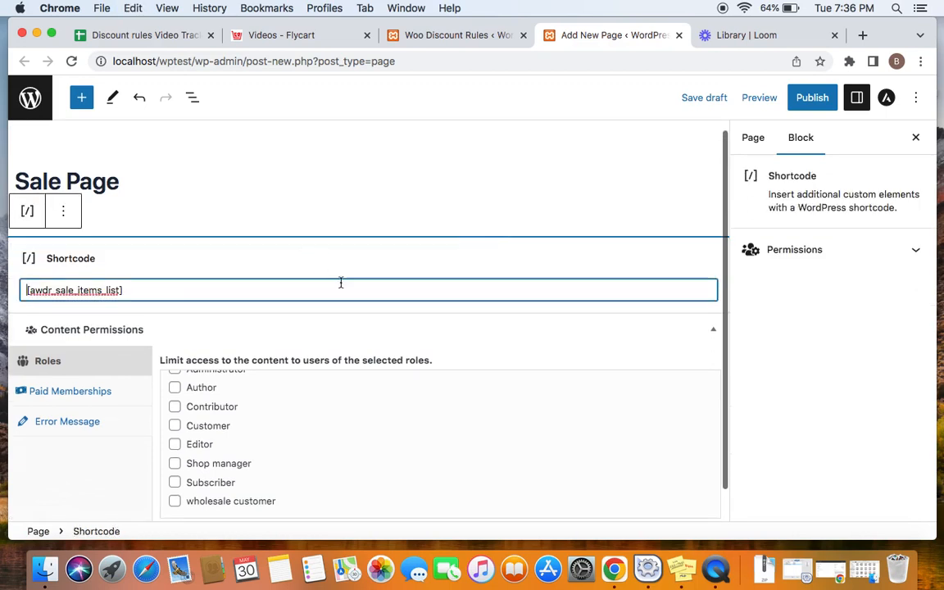
mouse_move(191, 288)
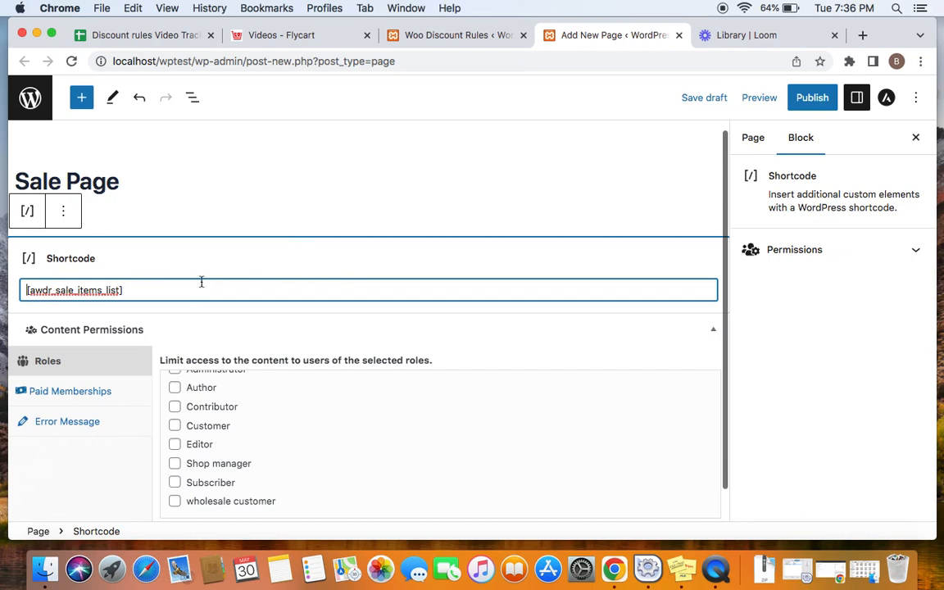
click(812, 97)
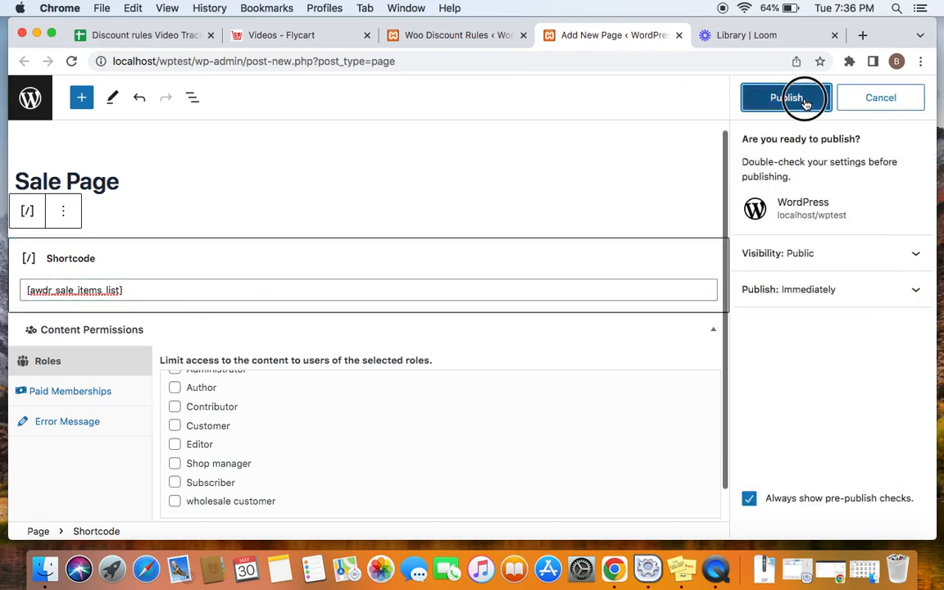
click(784, 98)
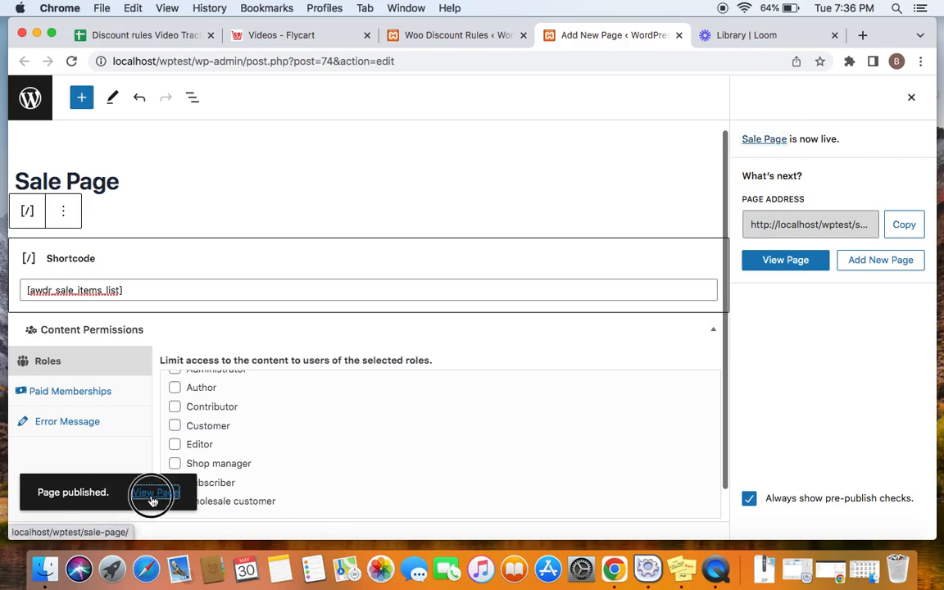
- View the live Sale Page and scroll through its 8 discounted products
click(155, 491)
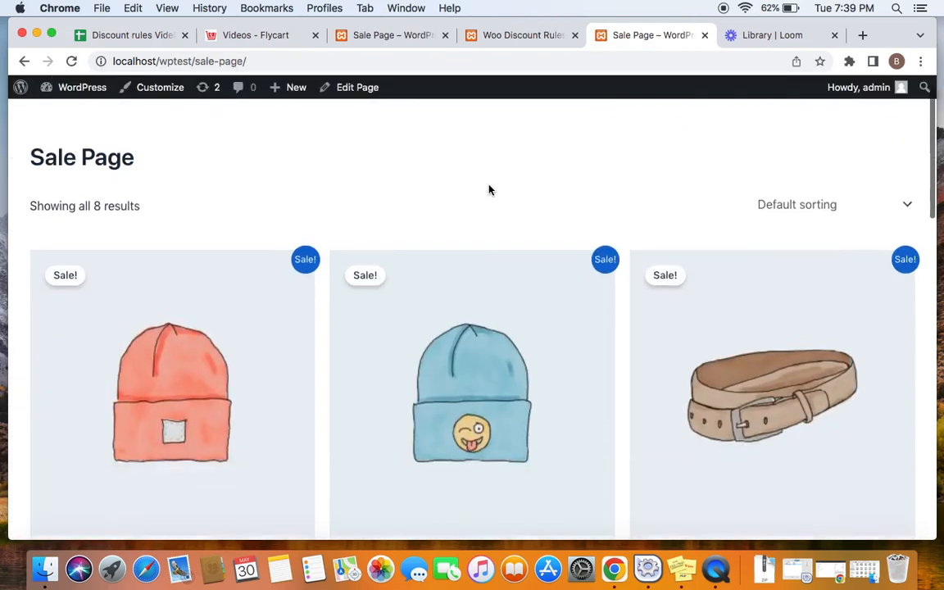
scroll(down, 3)
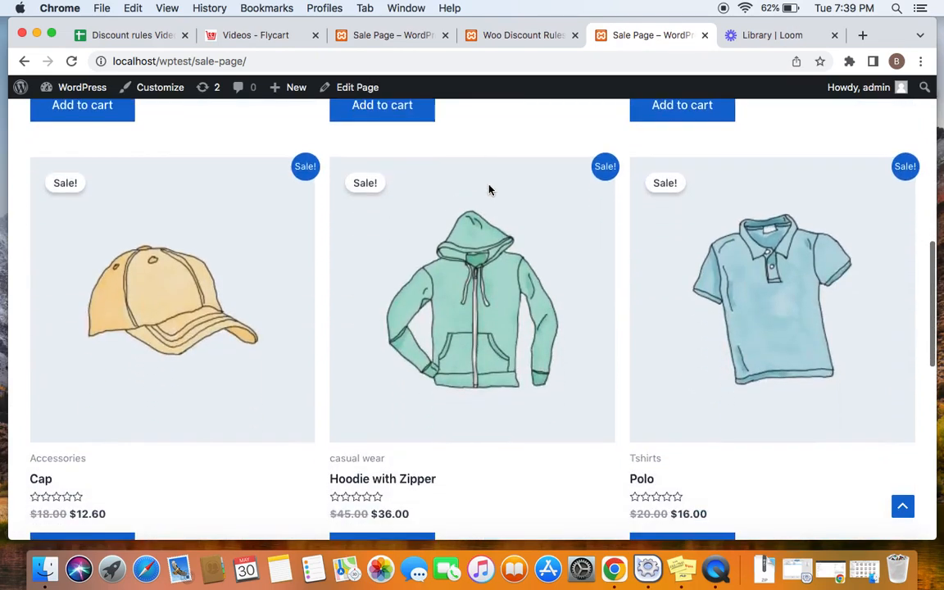
scroll(down, 3)
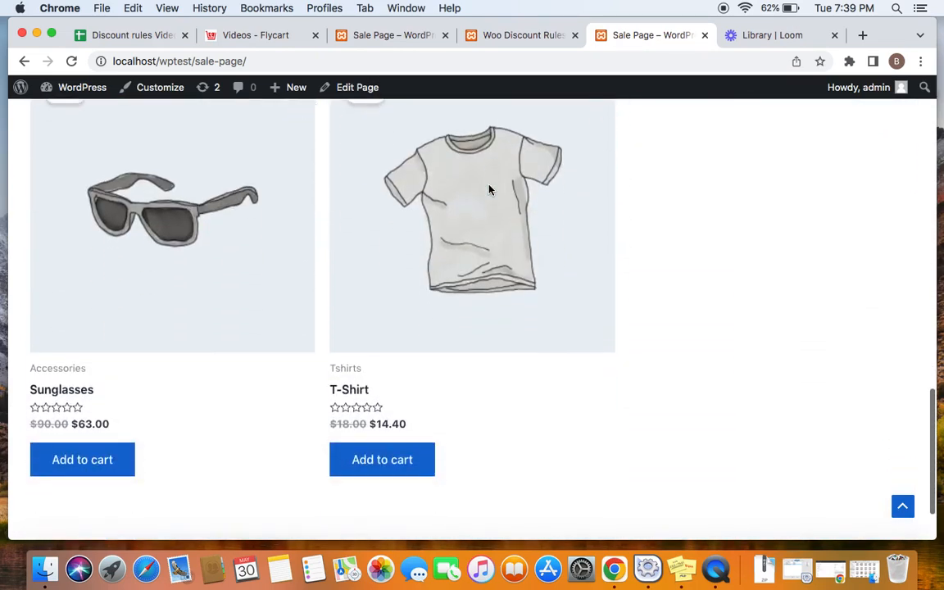
scroll(down, 3)
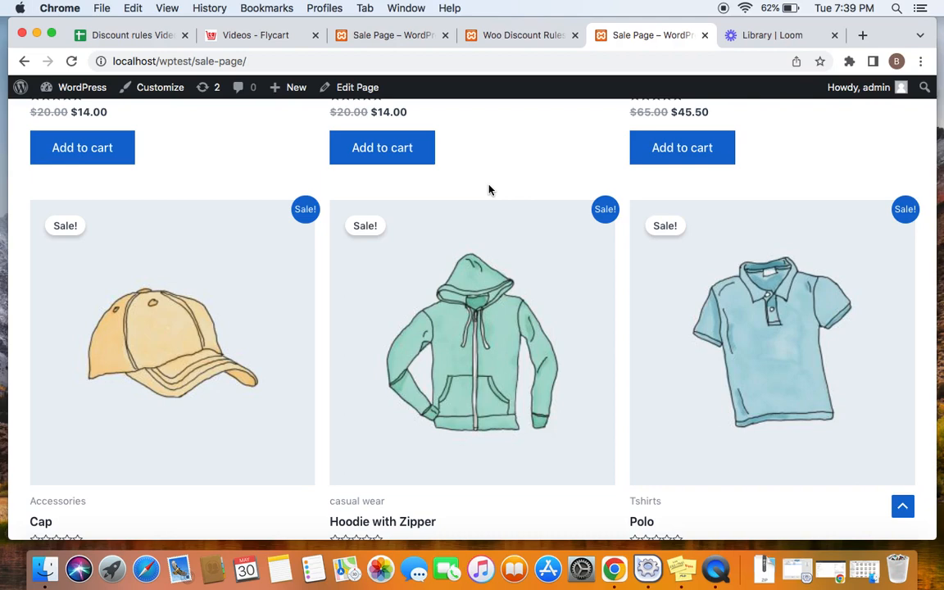
mouse_move(688, 390)
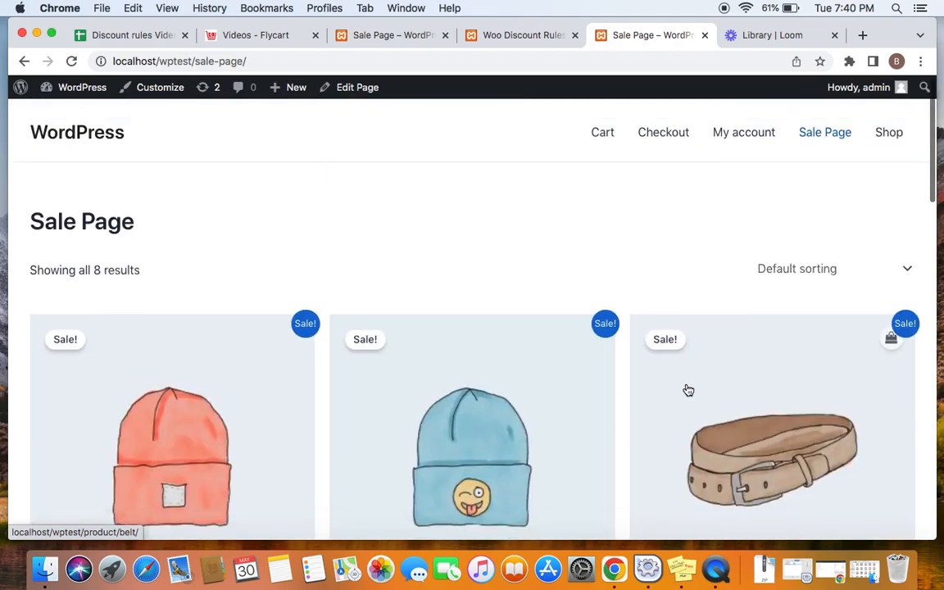
scroll(down, 3)
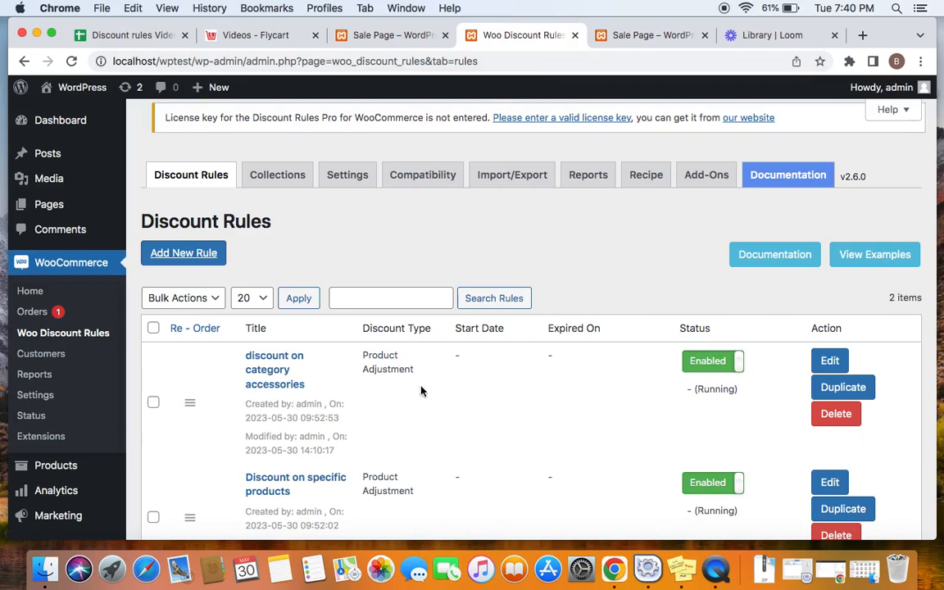
mouse_move(759, 371)
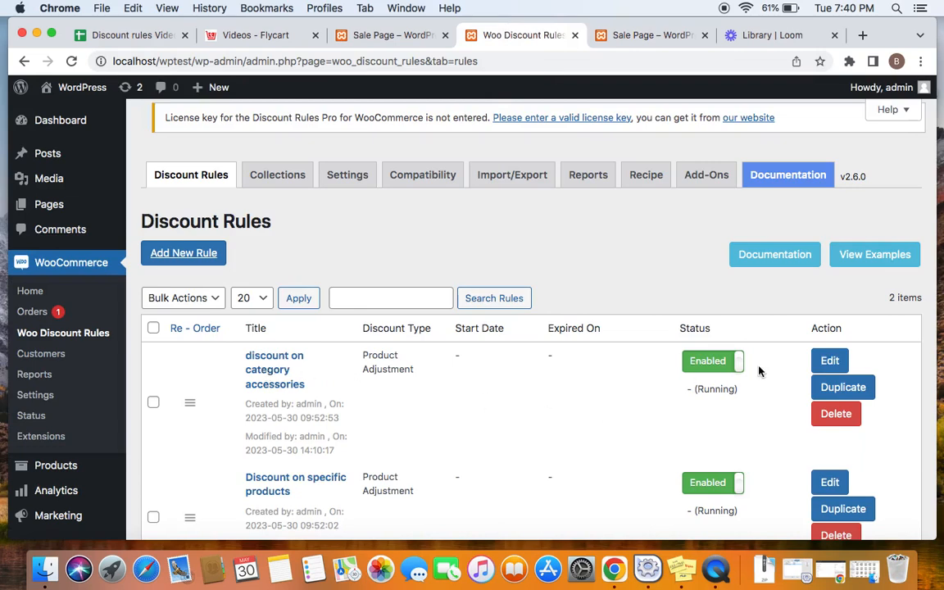
mouse_move(830, 360)
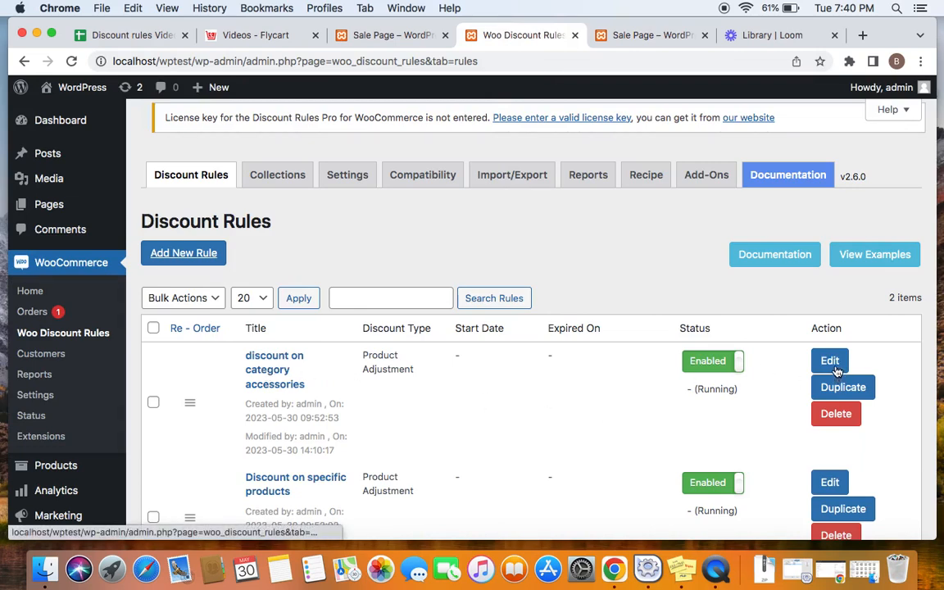
- Edit the 'discount on category accessories' rule, check its 30% value, and save
click(829, 361)
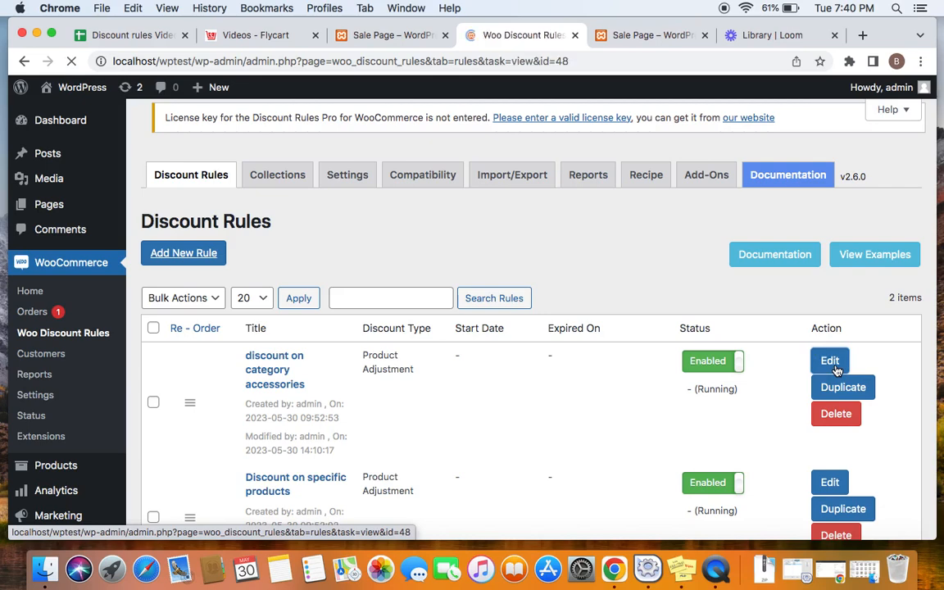
click(829, 361)
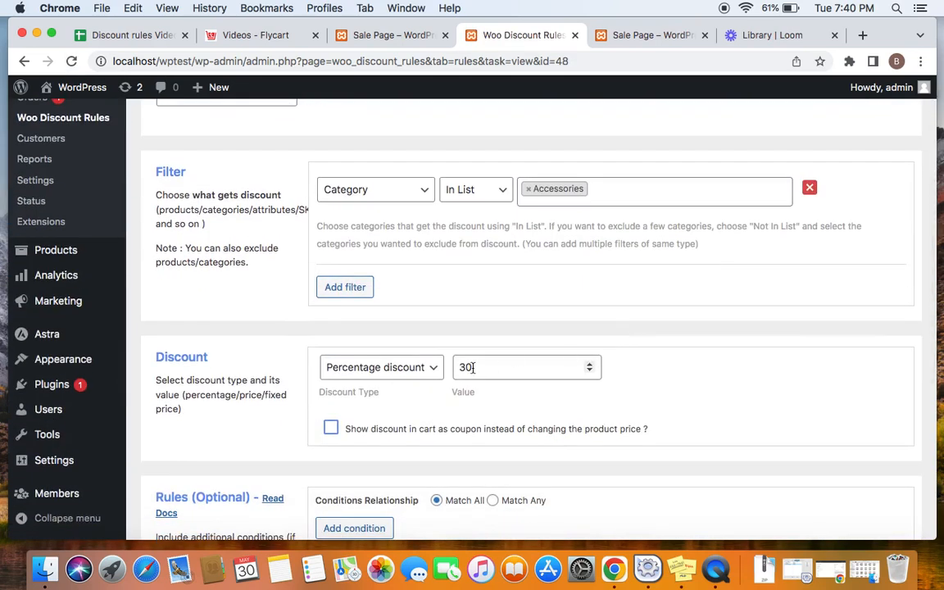
click(527, 367)
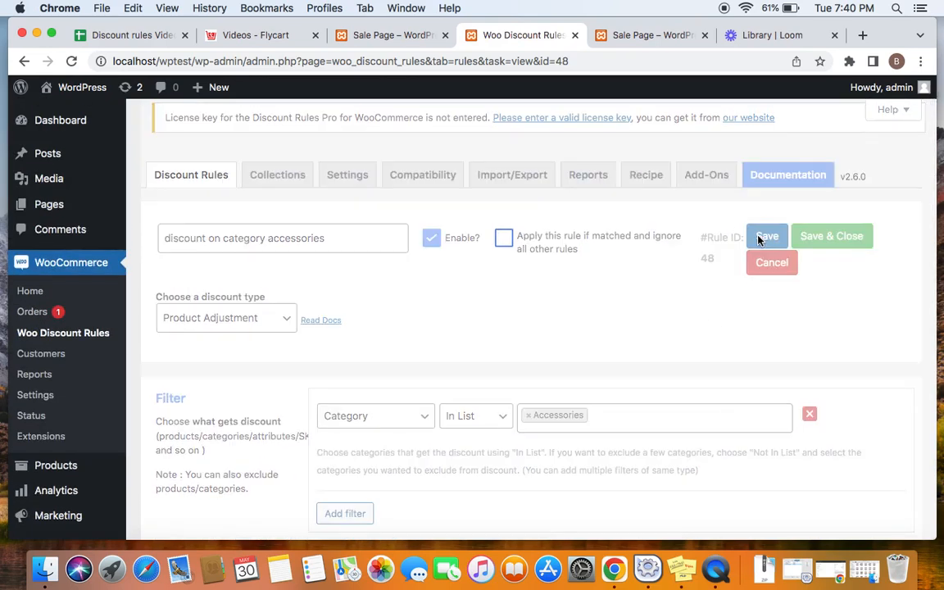
click(766, 236)
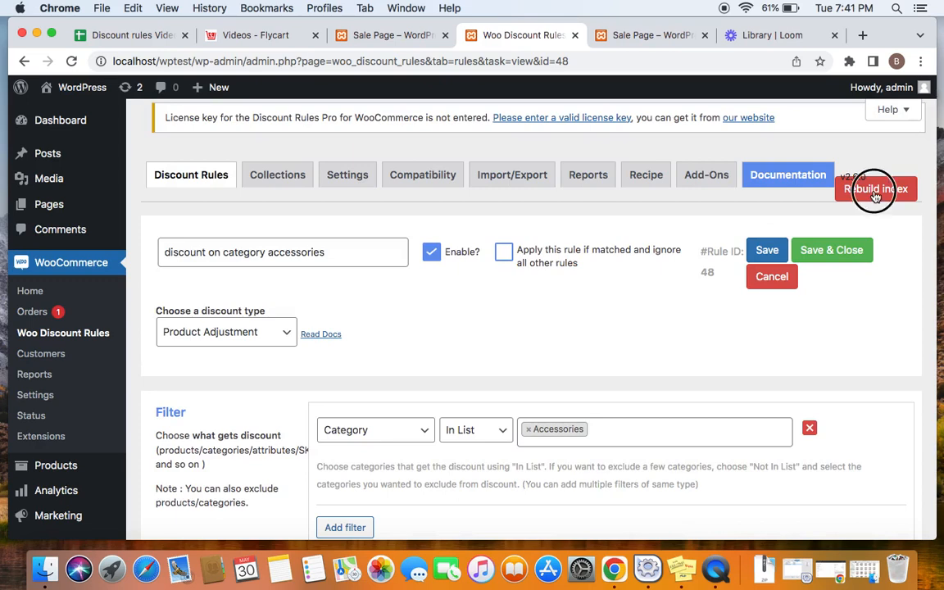
- Rebuild the discount index and reload the live Sale Page
click(876, 189)
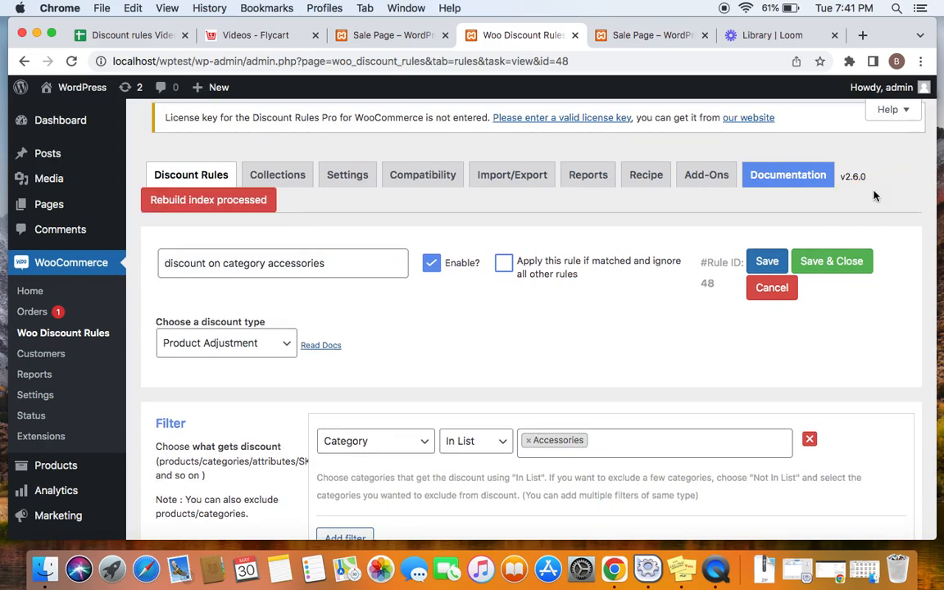
mouse_move(310, 237)
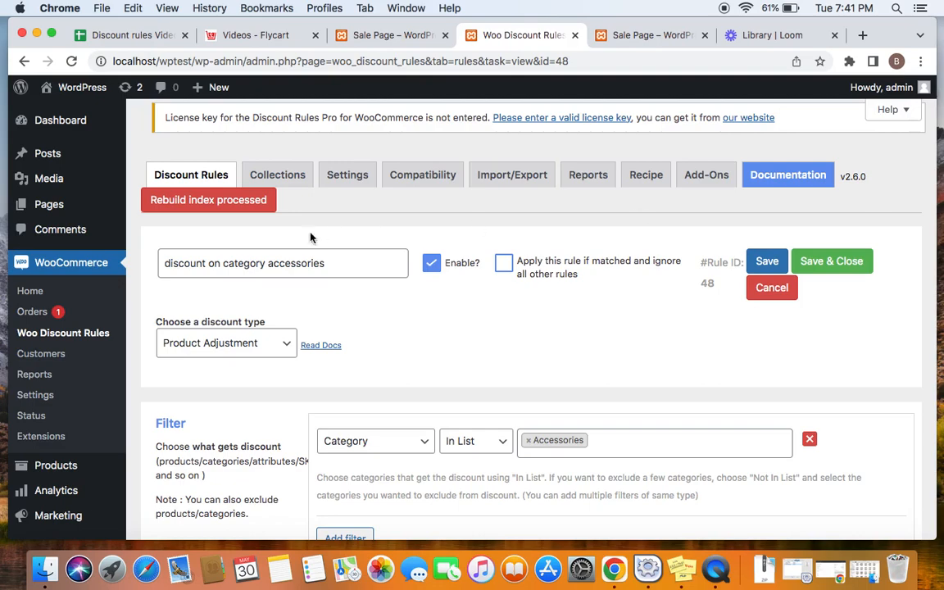
mouse_move(491, 255)
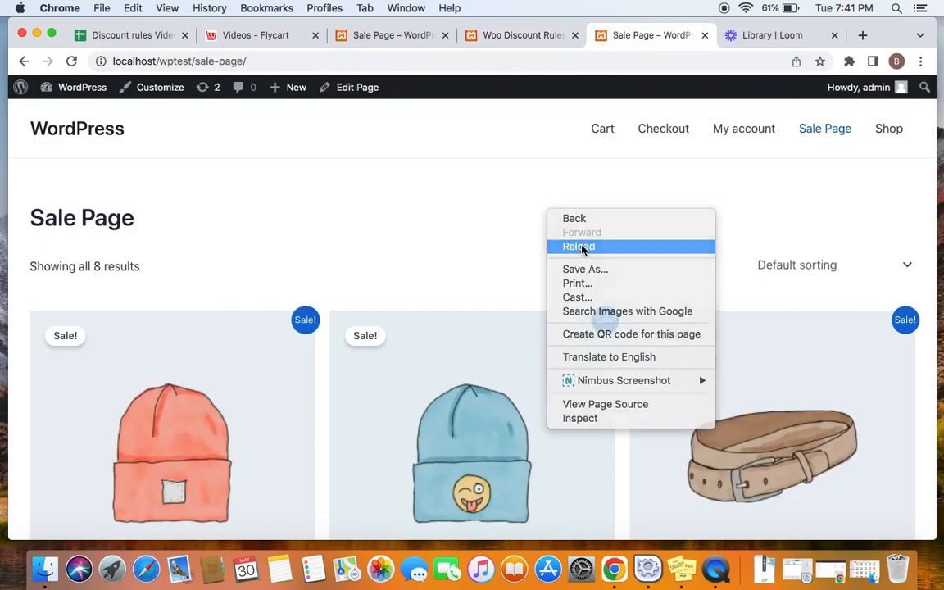
click(578, 247)
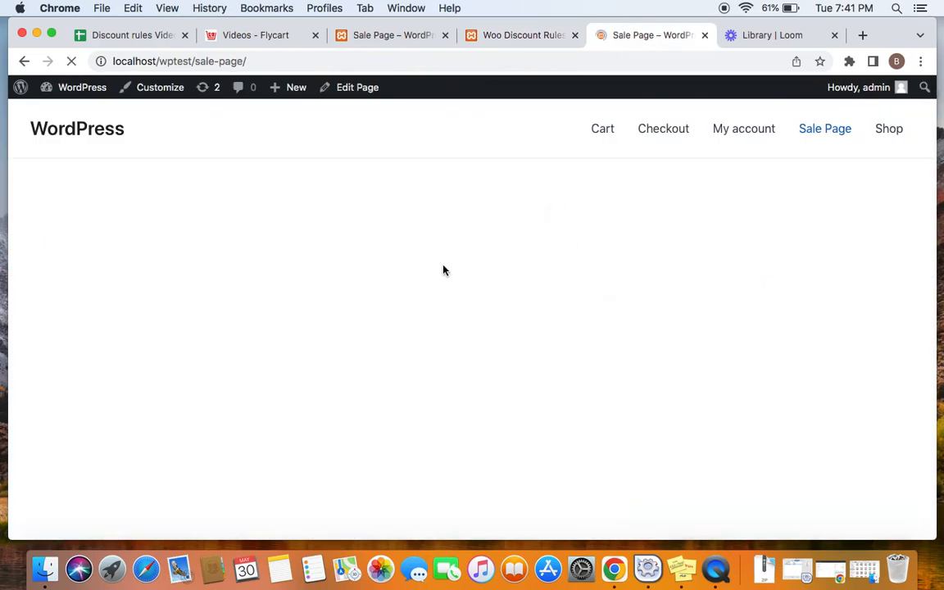